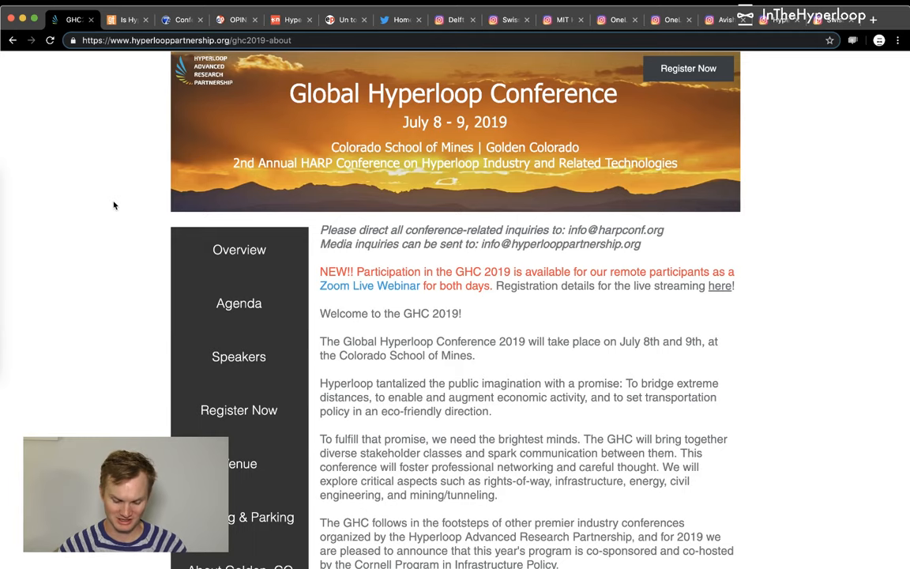
- Switch to the GovTech tab and read its Colorado Hyperloop radar article
scroll("down", 3)
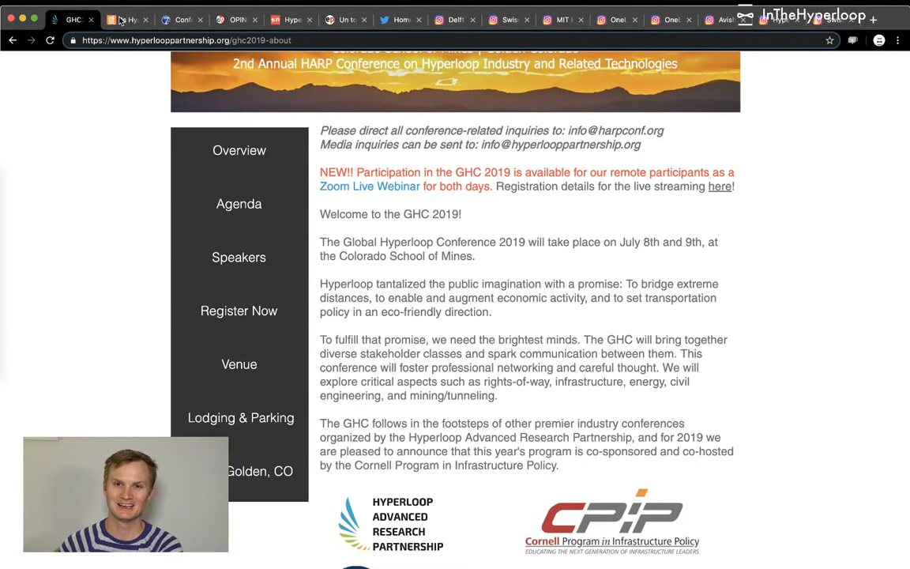
mouse_move(126, 19)
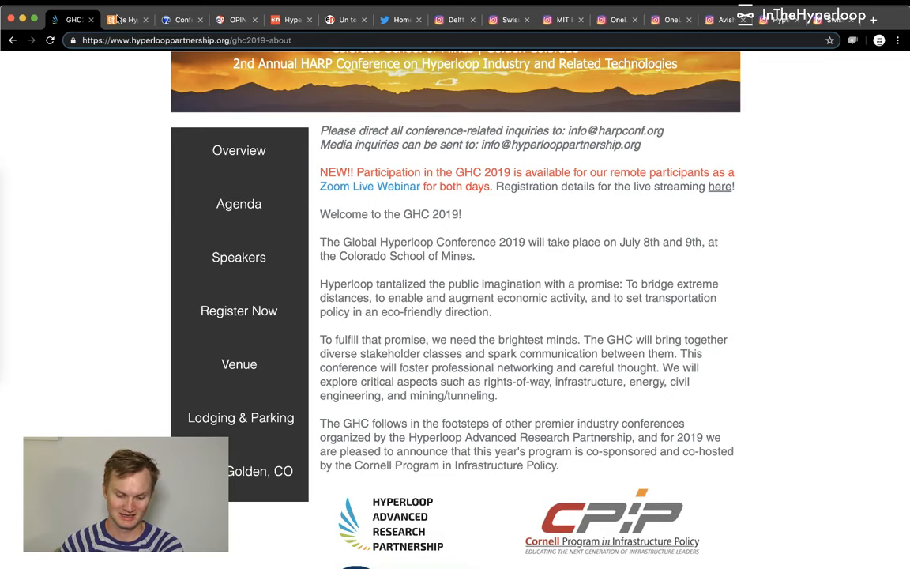
left_click(127, 19)
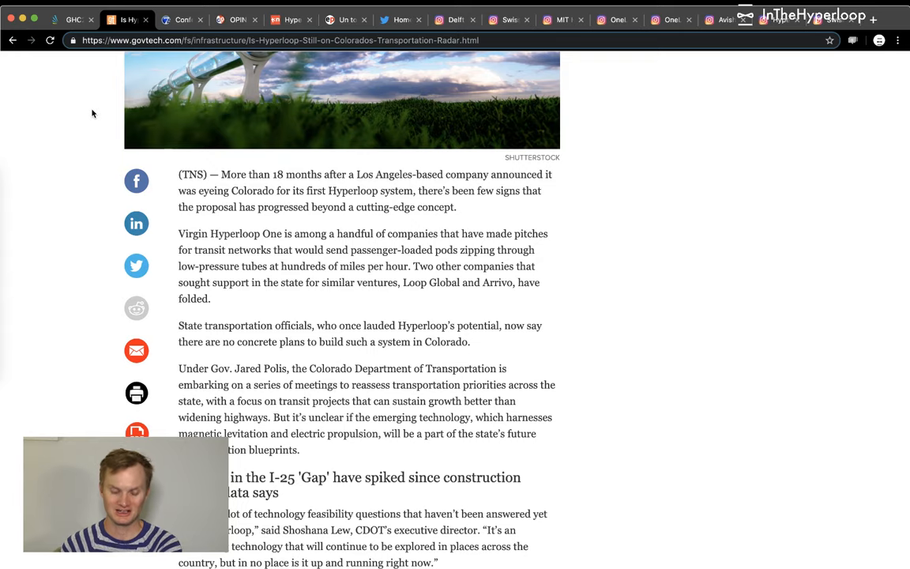
scroll("up", 3)
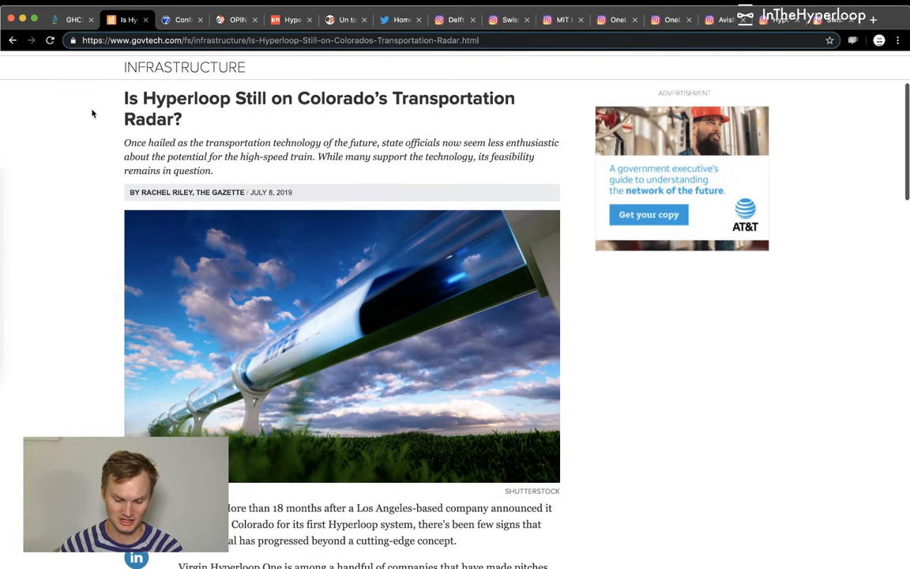
scroll("down", 3)
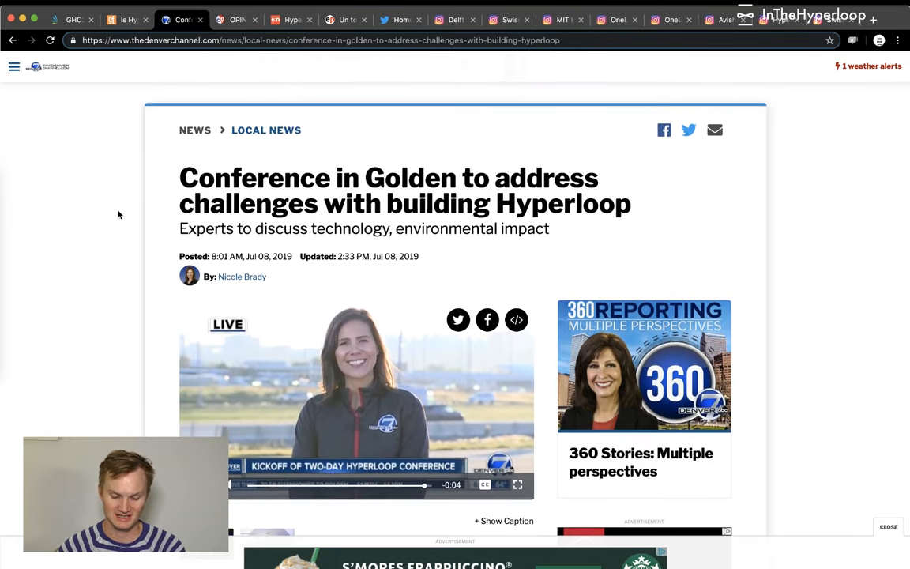
- Scroll the Denver Channel report down to HARP's seminars and the Rocky Mountain route
scroll("down", 3)
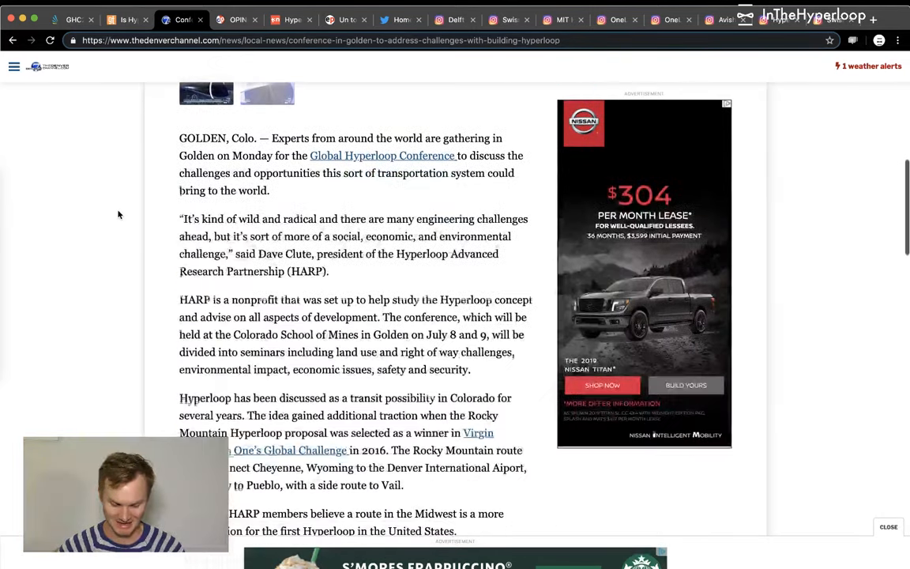
scroll("down", 3)
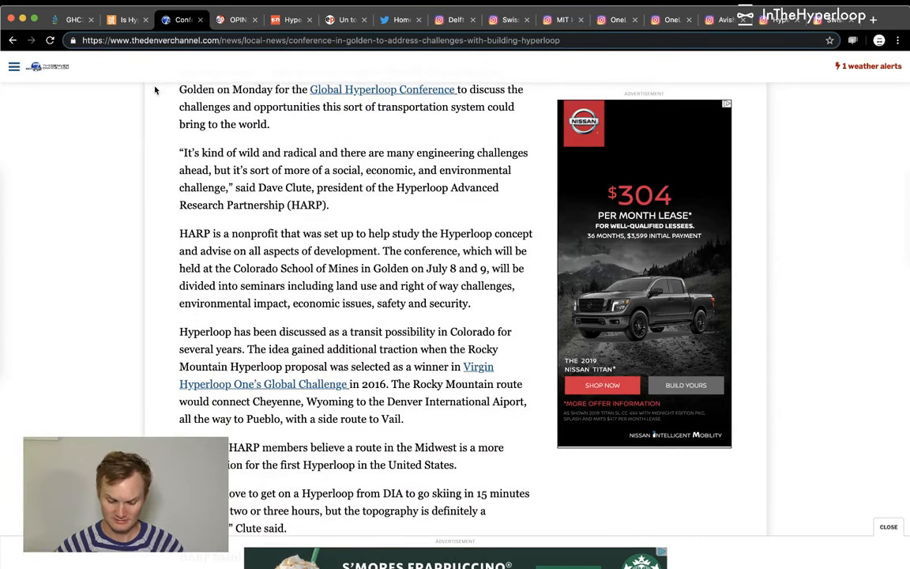
- Read Hal Bidlack's Colorado Politics transportation column, then return to its headline
left_click(237, 19)
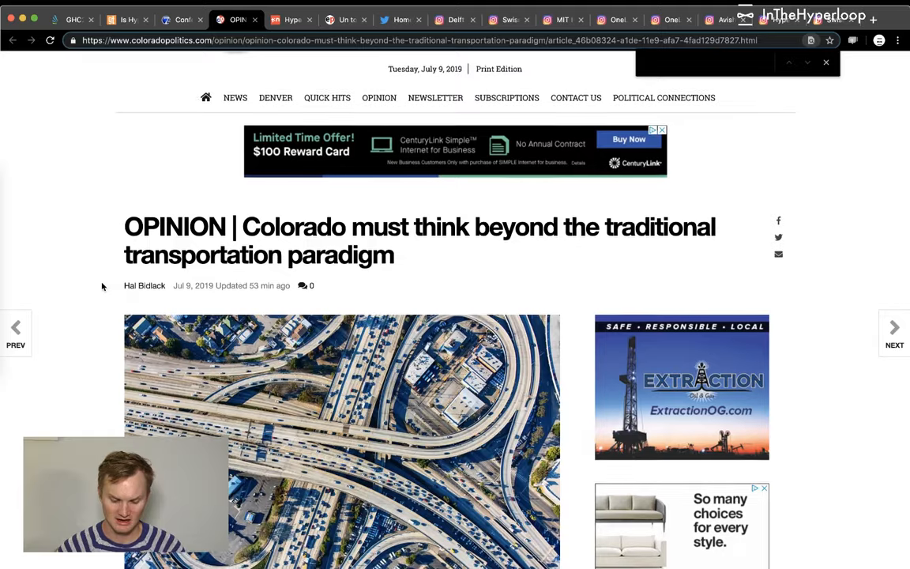
scroll("down", 3)
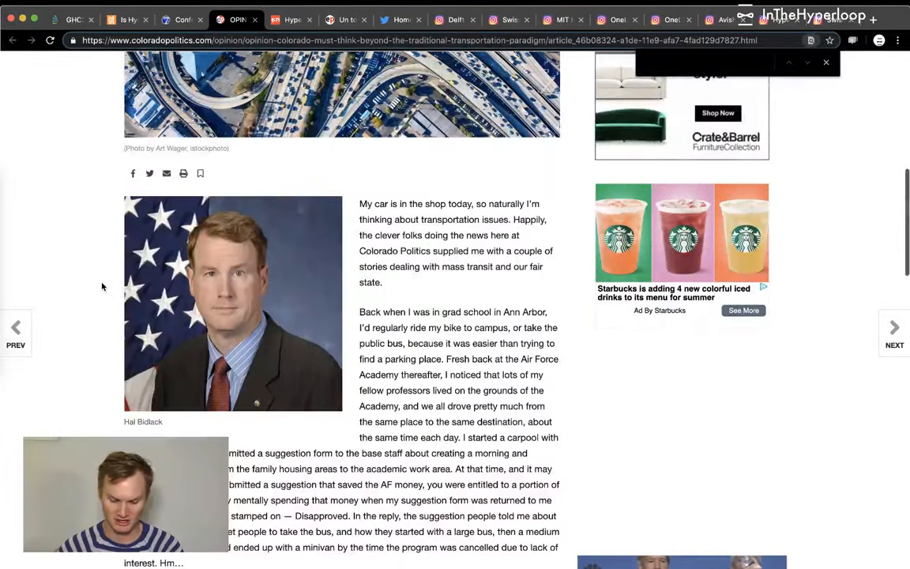
scroll("down", 3)
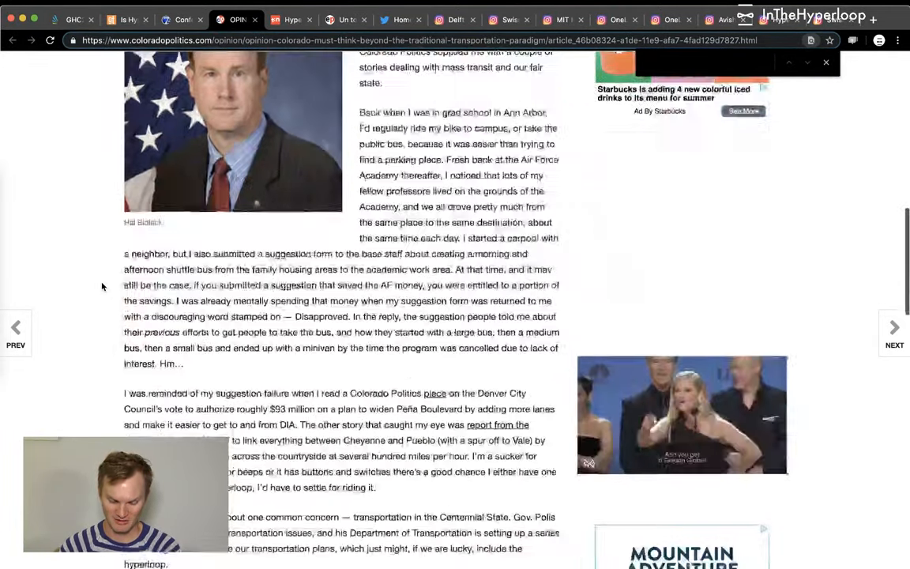
scroll("down", 3)
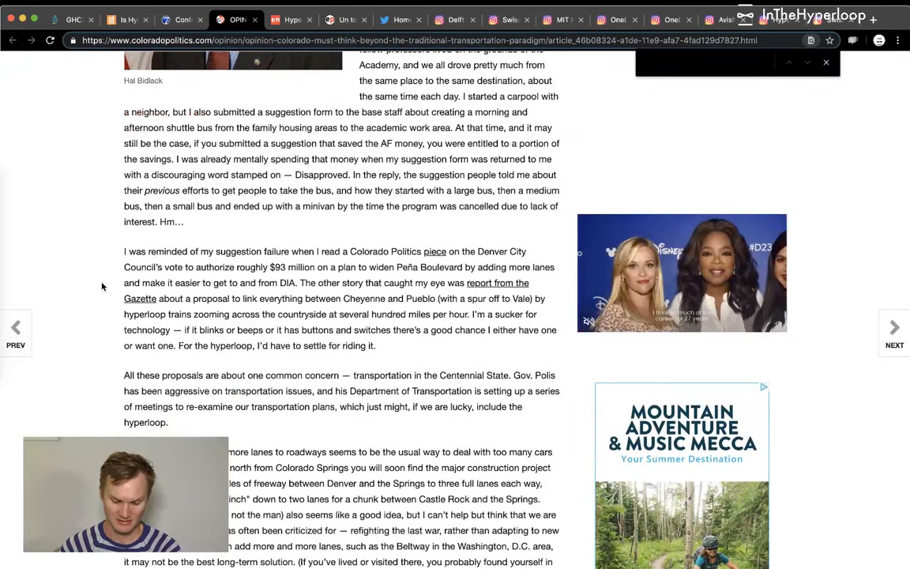
scroll("down", 3)
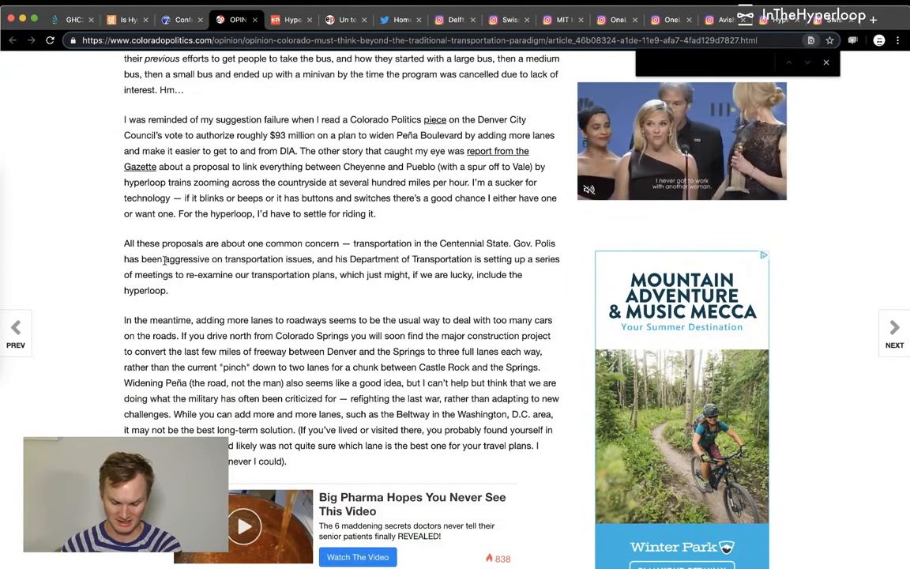
scroll("down", 3)
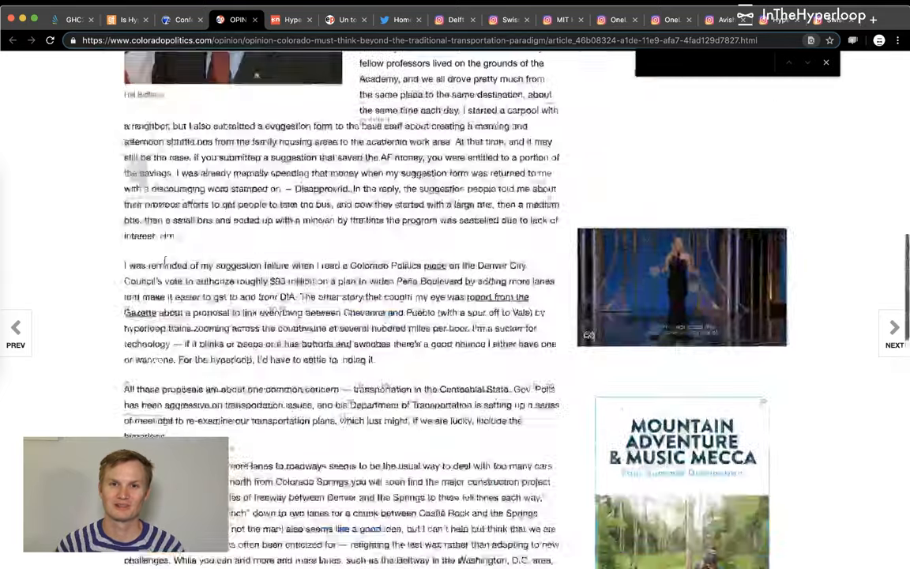
scroll("up", 3)
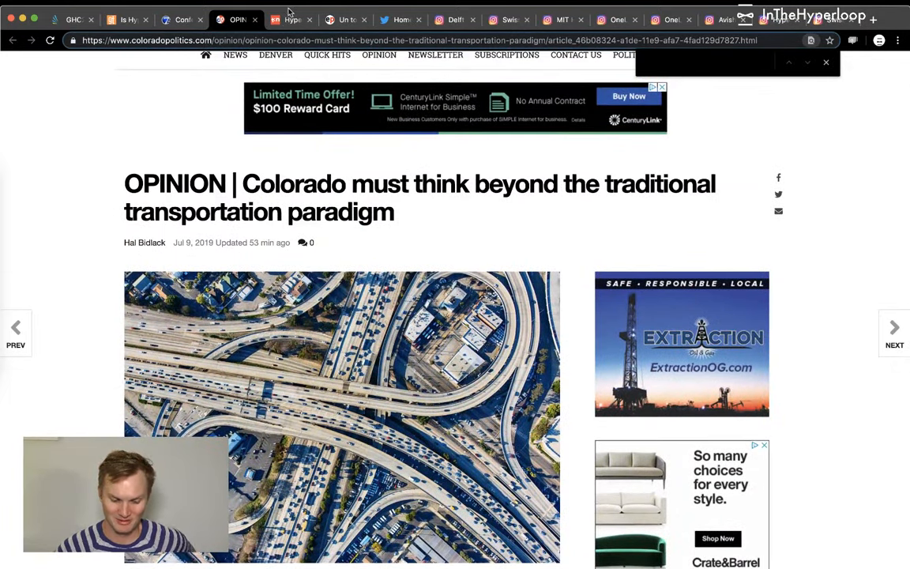
- Switch to the t3n tab and read the opening of the Hardt tunnel story
left_click(291, 19)
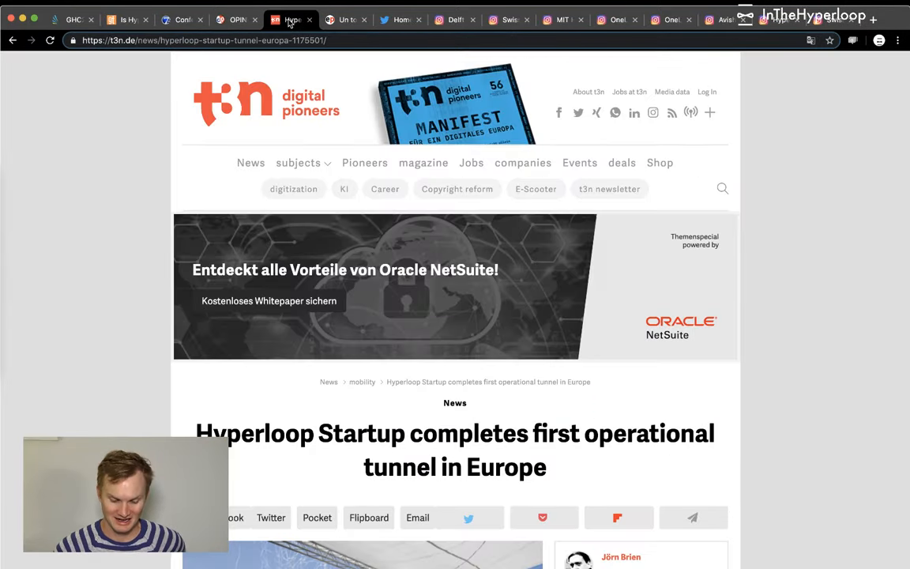
scroll("down", 3)
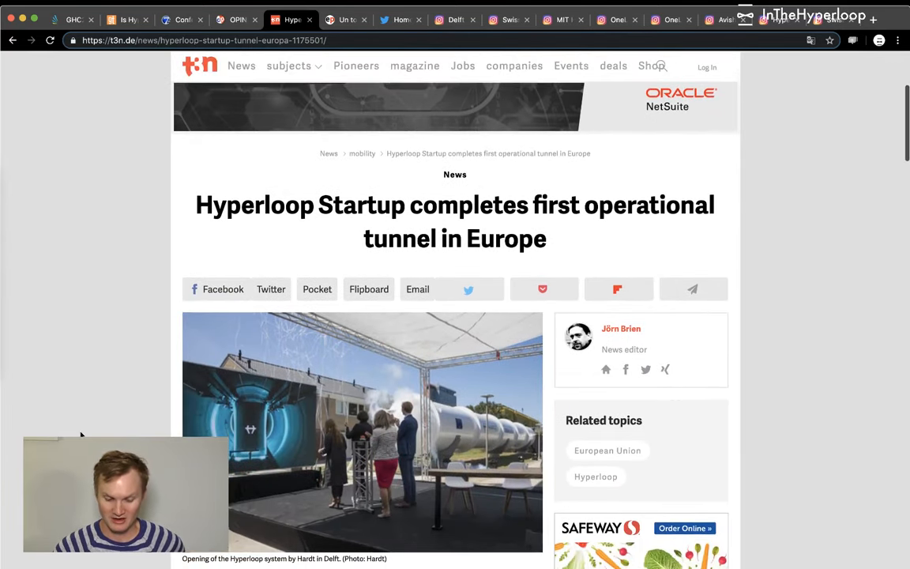
scroll("down", 3)
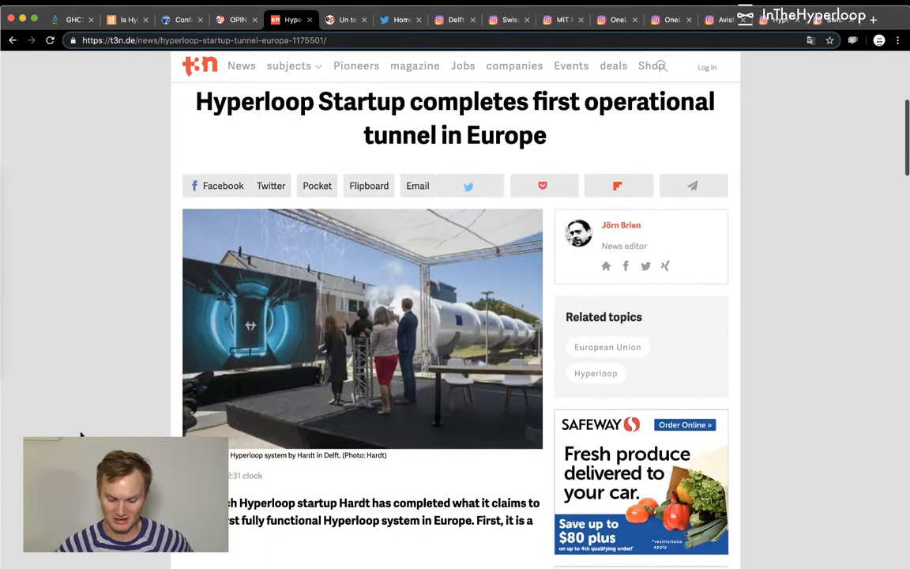
scroll("down", 3)
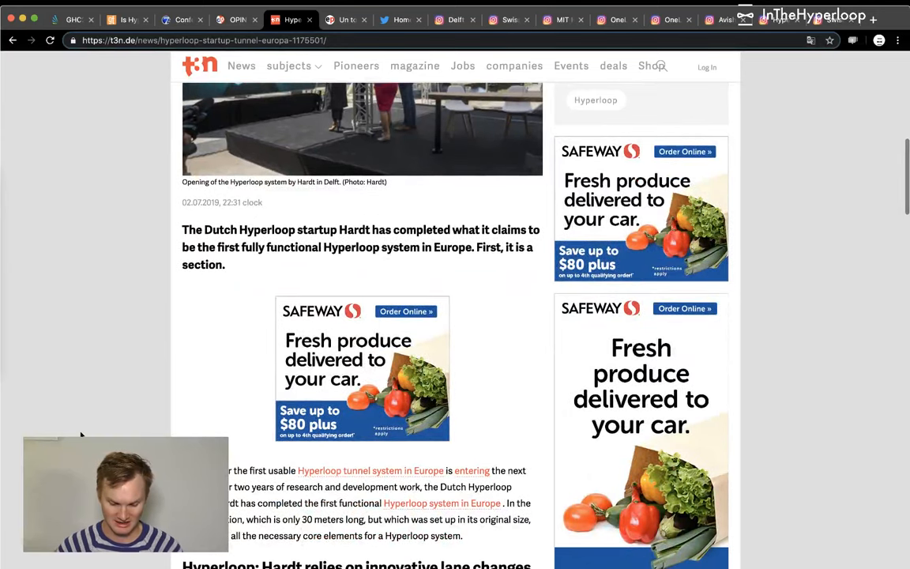
scroll("down", 3)
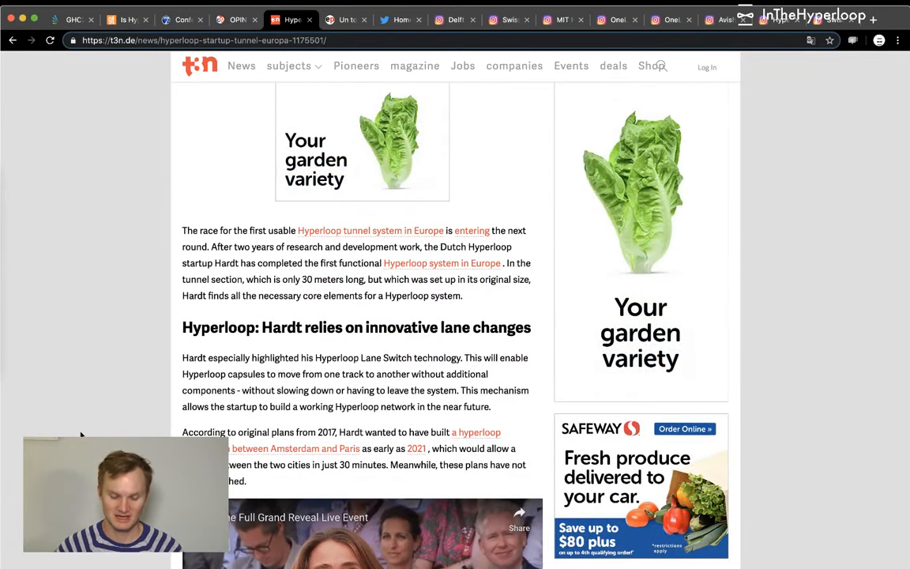
scroll("down", 3)
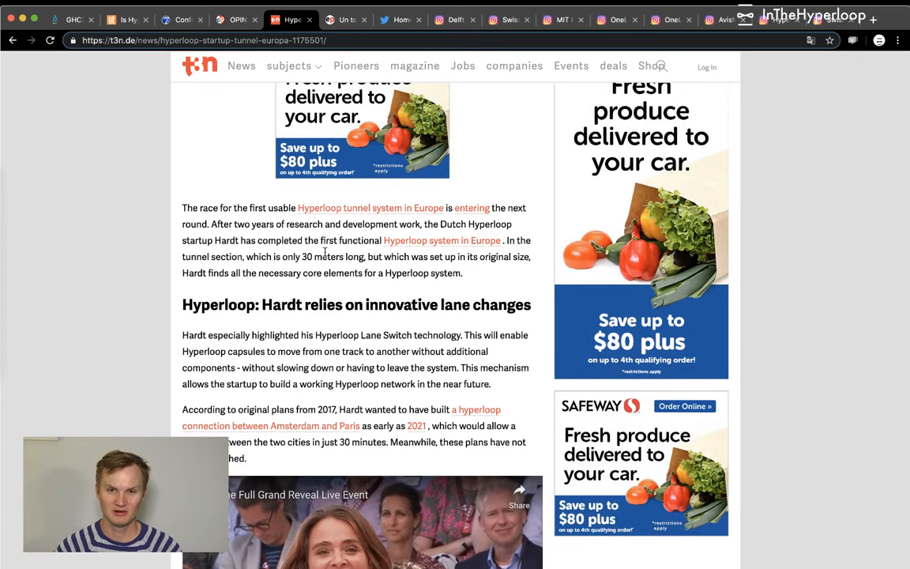
- Keep reading the Hardt tunnel article down to the 1,200 km/h section
scroll("down", 3)
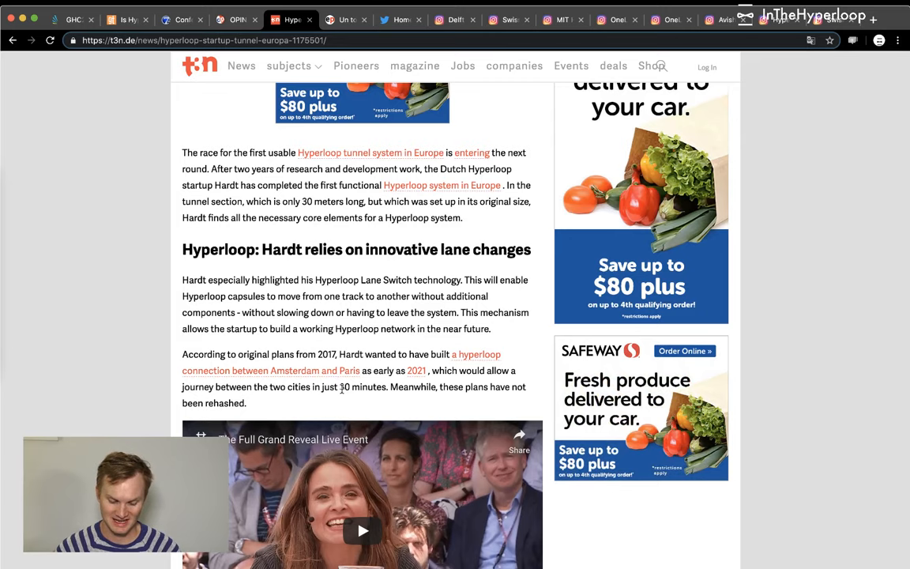
scroll("down", 3)
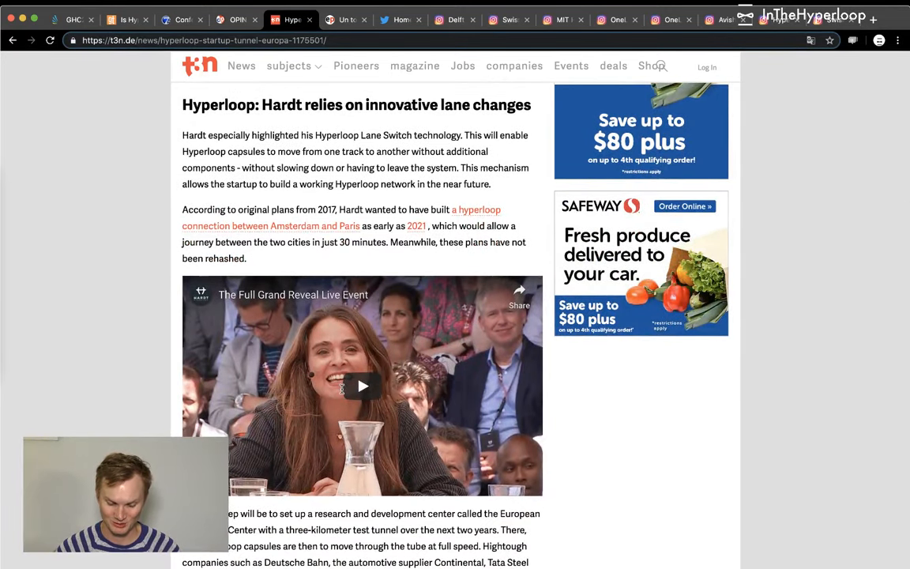
scroll("down", 3)
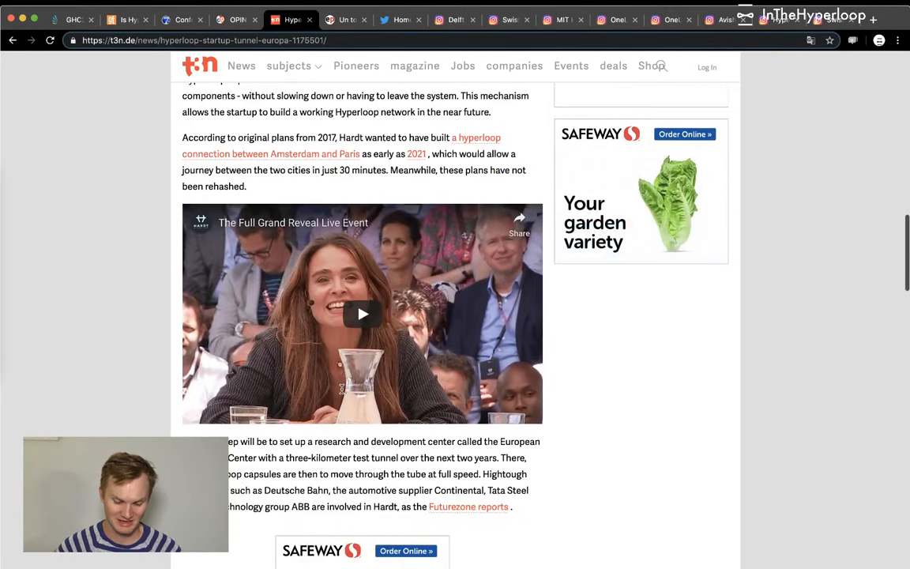
scroll("down", 3)
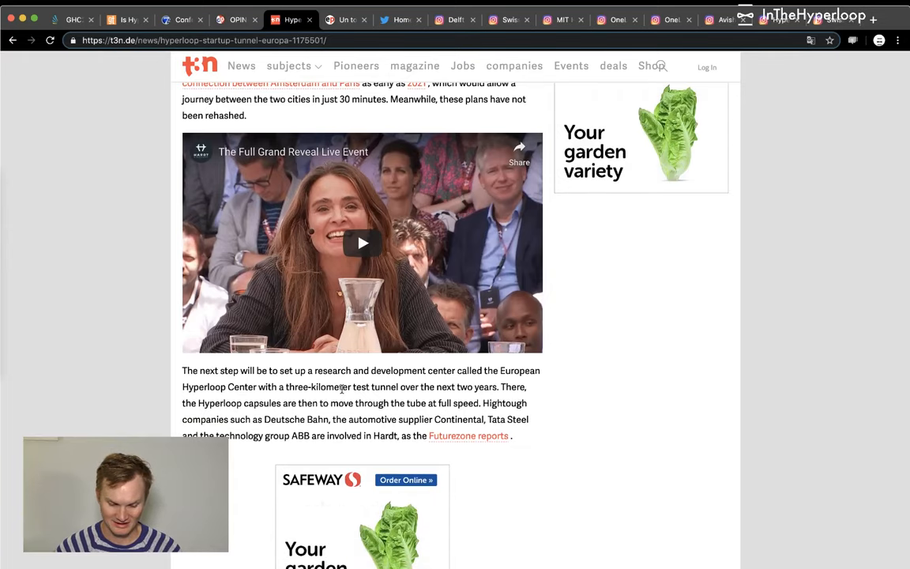
scroll("down", 3)
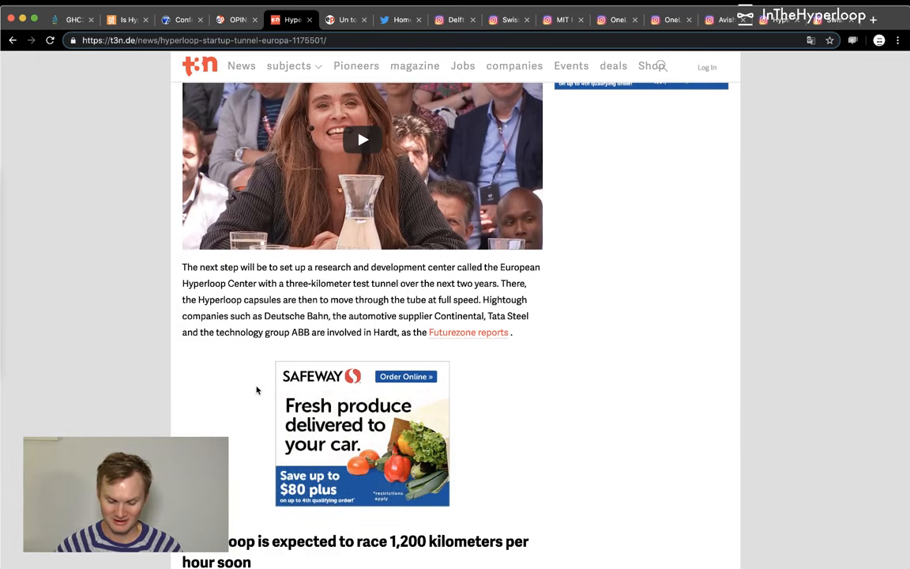
scroll("down", 3)
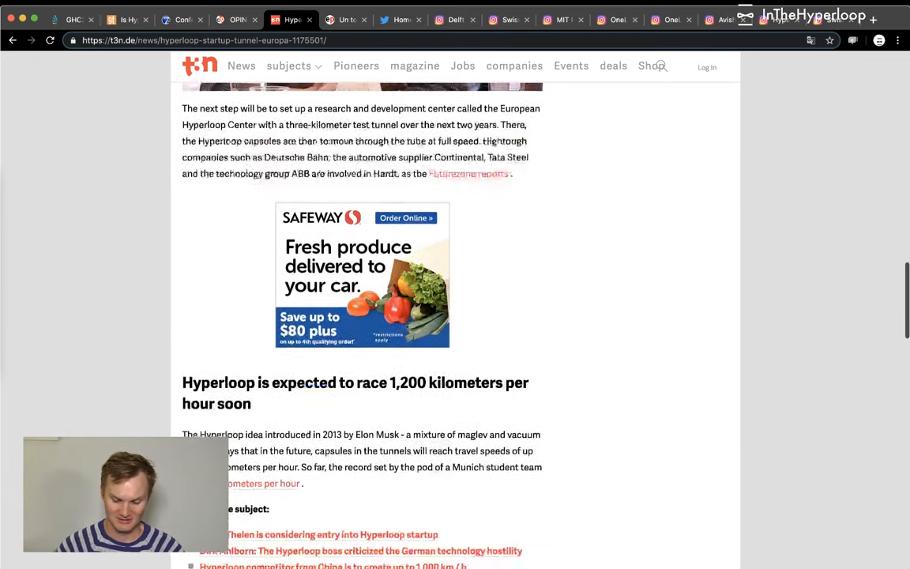
scroll("down", 3)
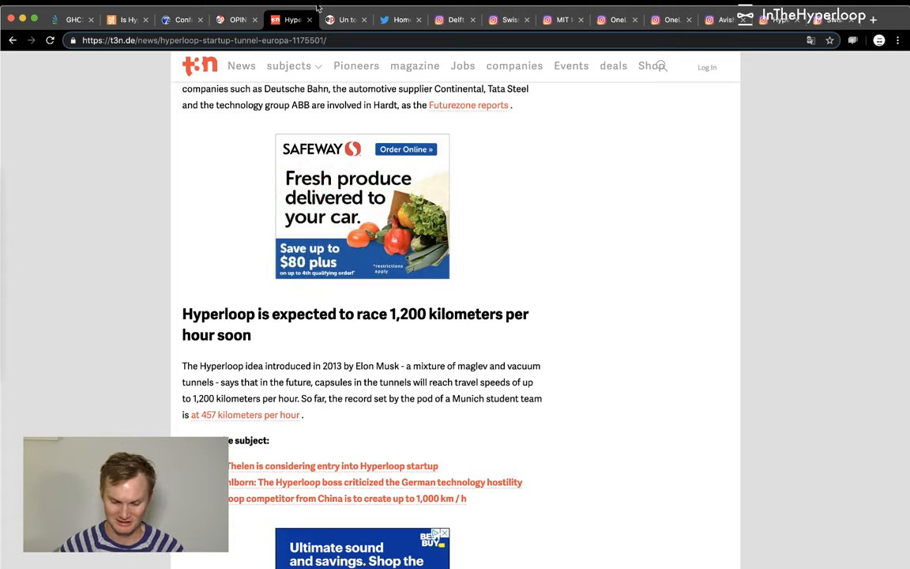
- Read the Europa Press story on 15 organizations seeking Hyperloop standardization
left_click(346, 19)
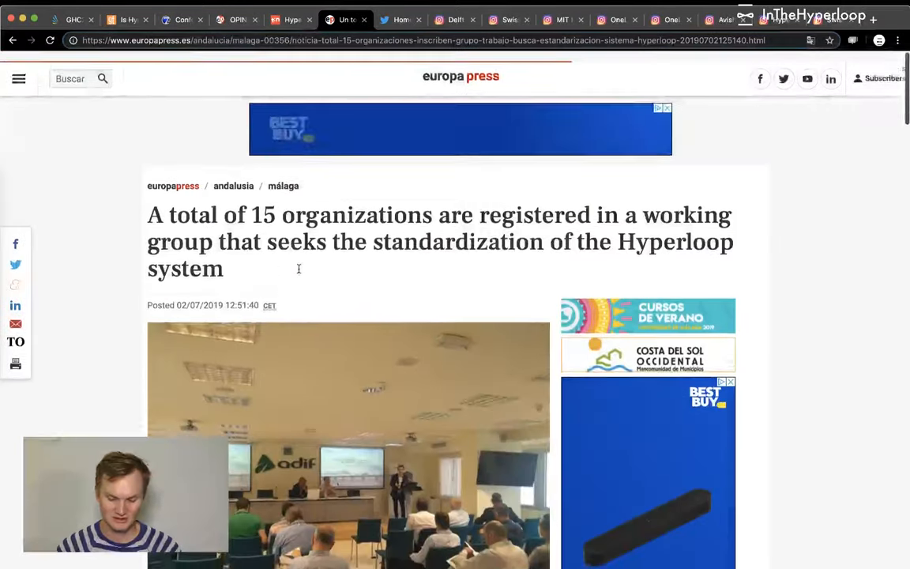
scroll("up", 3)
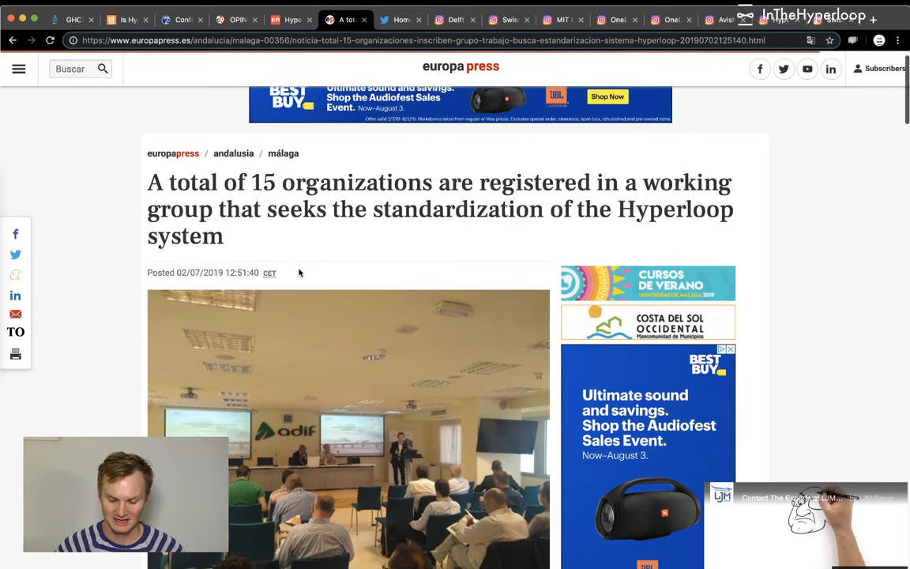
scroll("down", 3)
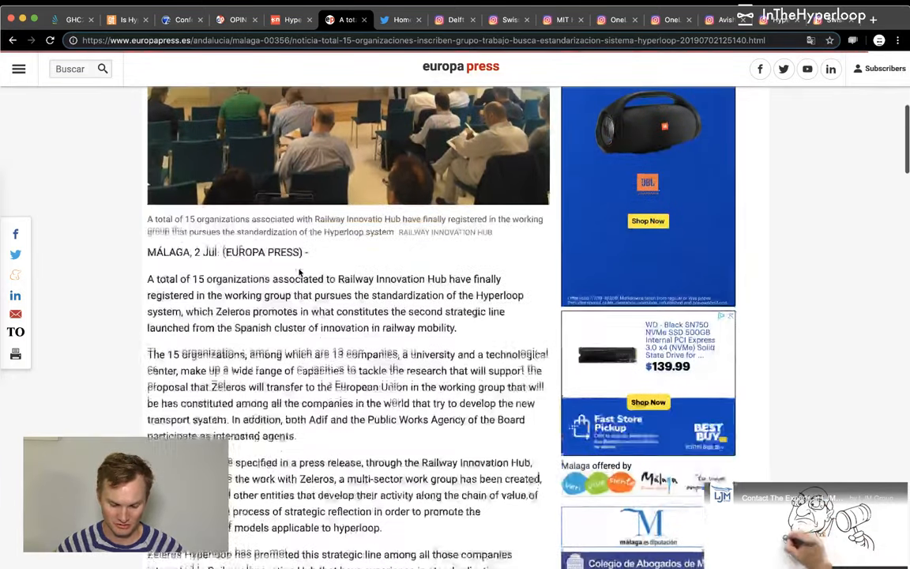
scroll("down", 3)
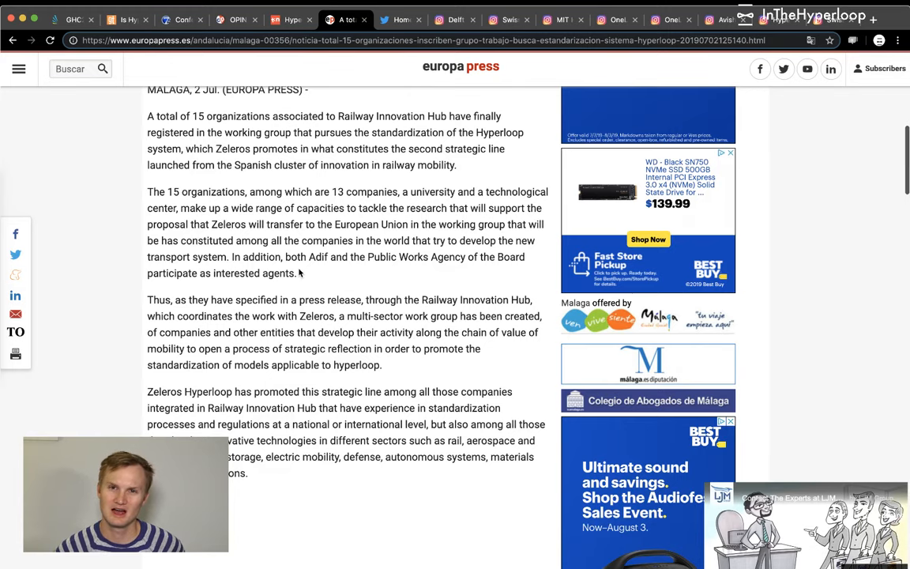
scroll("down", 3)
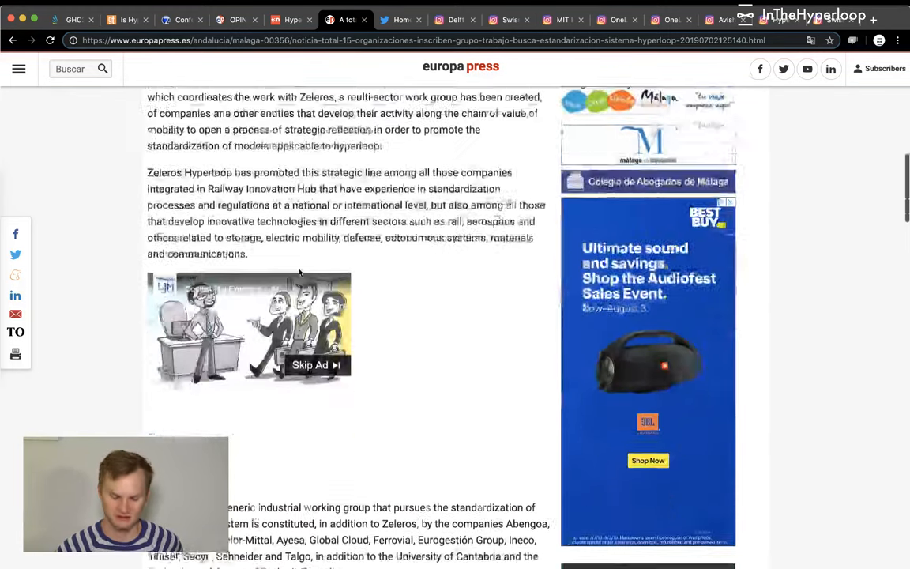
scroll("down", 3)
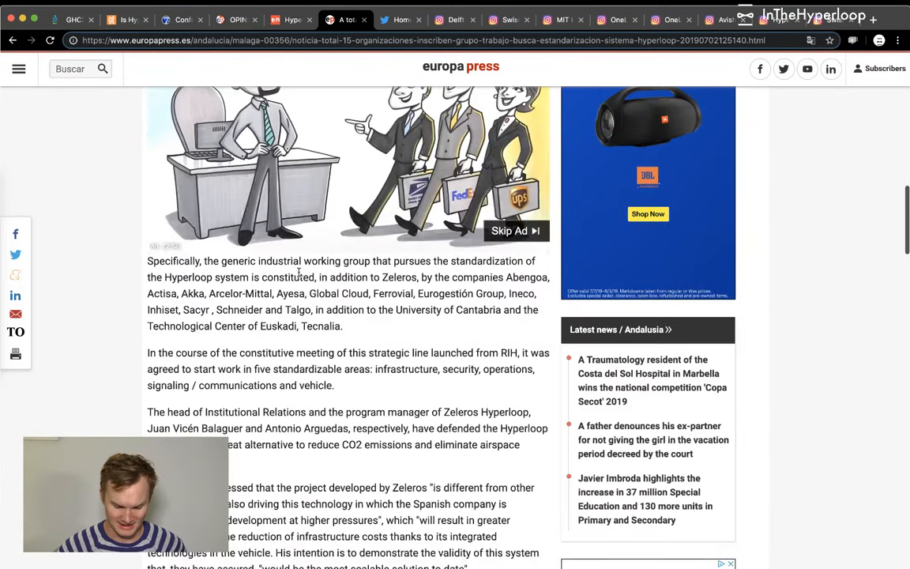
scroll("down", 3)
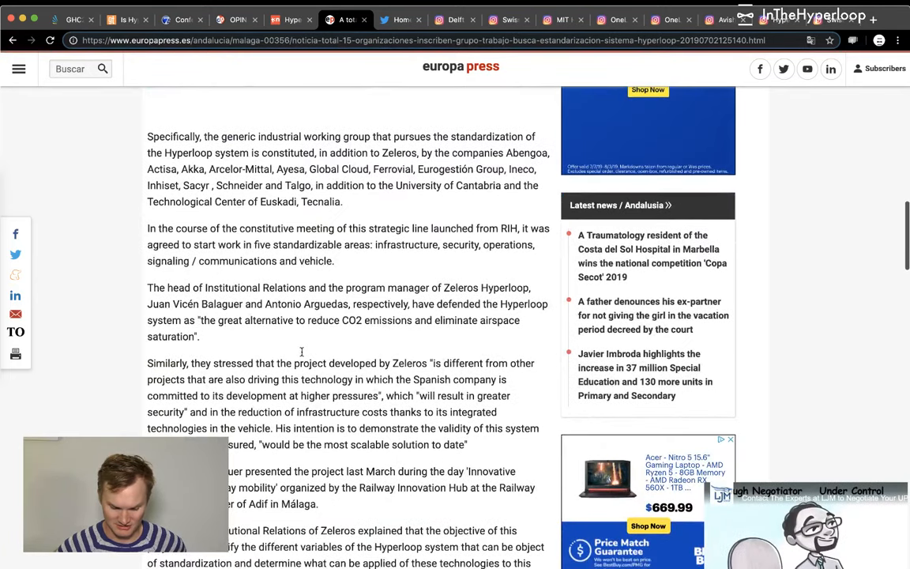
scroll("down", 3)
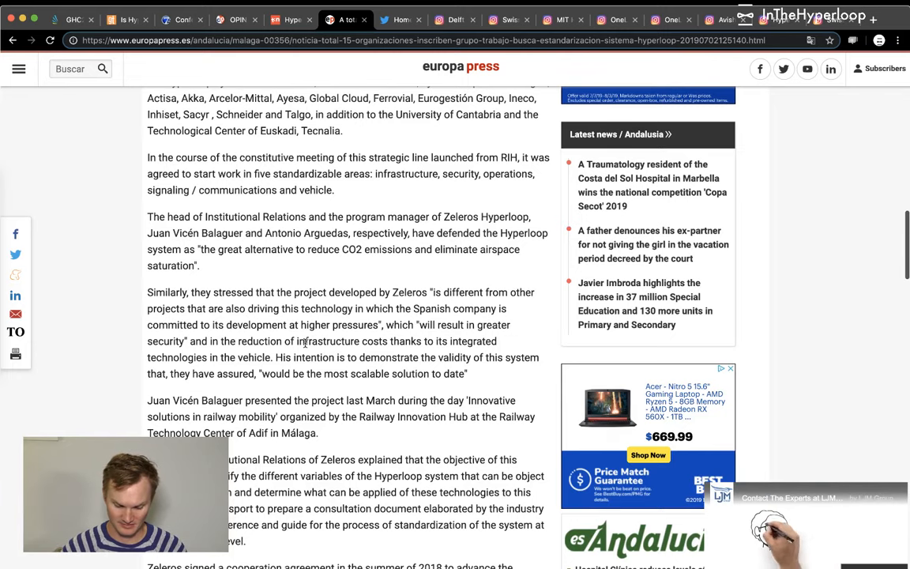
scroll("down", 3)
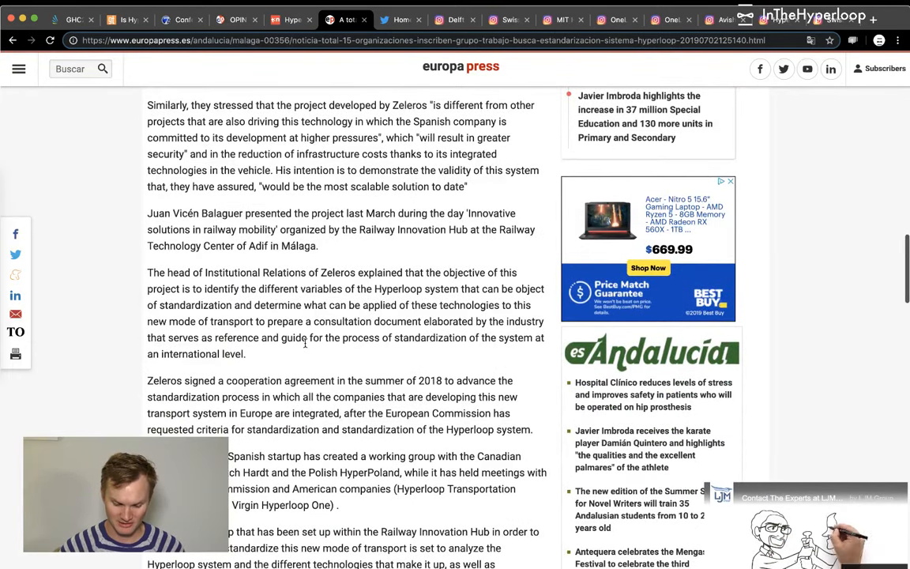
scroll("down", 3)
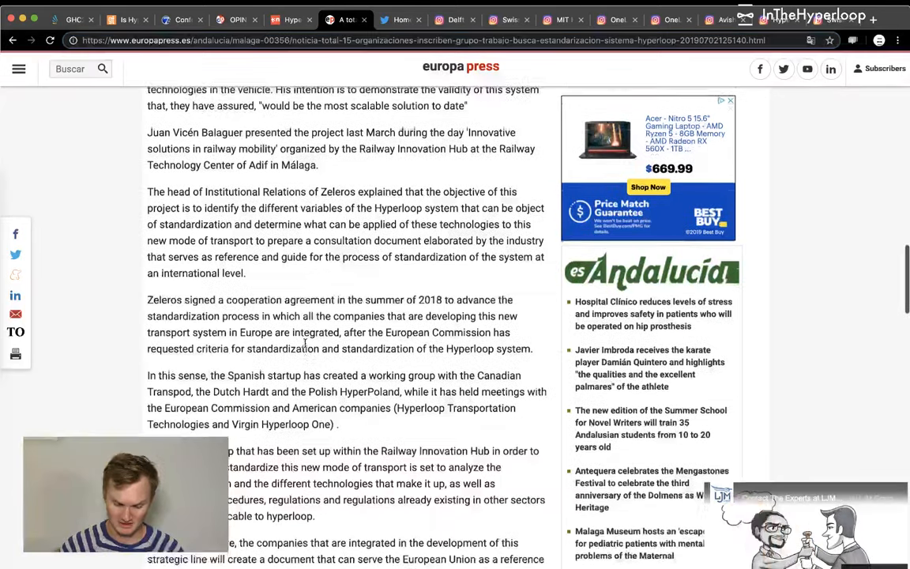
scroll("down", 3)
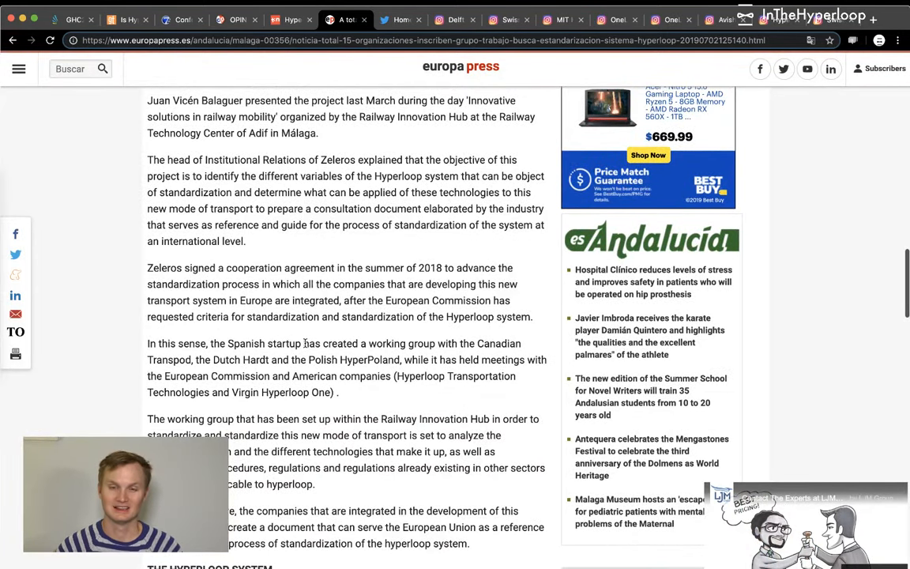
- Return to the top, then pass through Twitter Home to Delft Hyperloop's Instagram profile
scroll("up", 3)
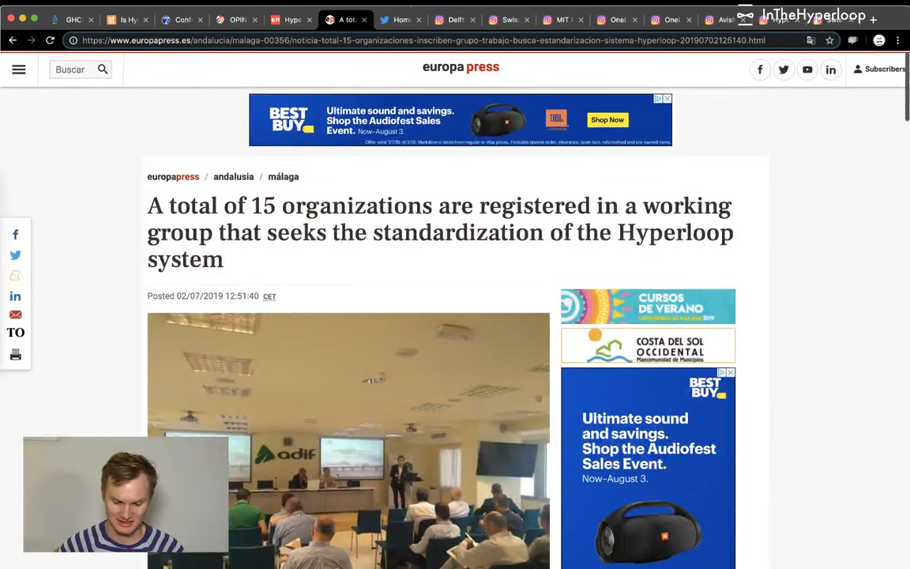
left_click(400, 19)
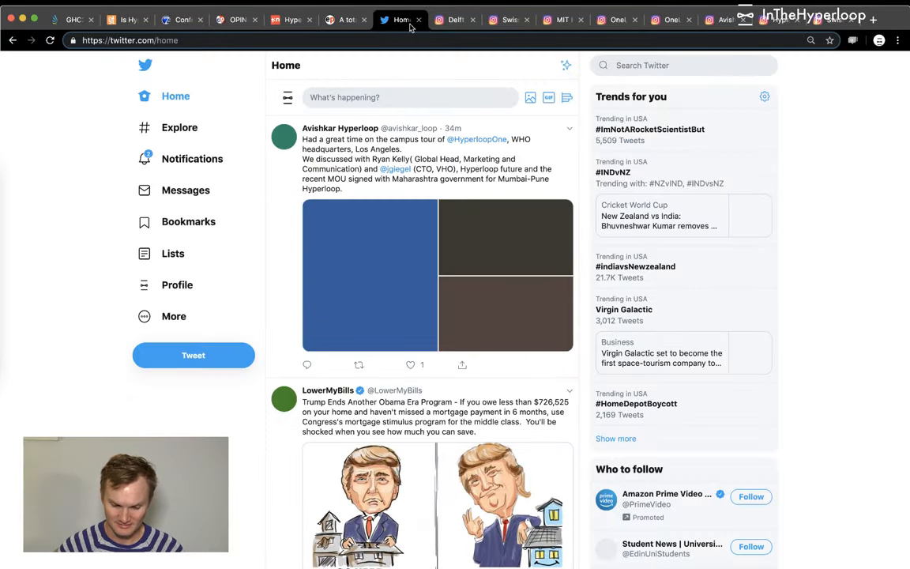
left_click(449, 20)
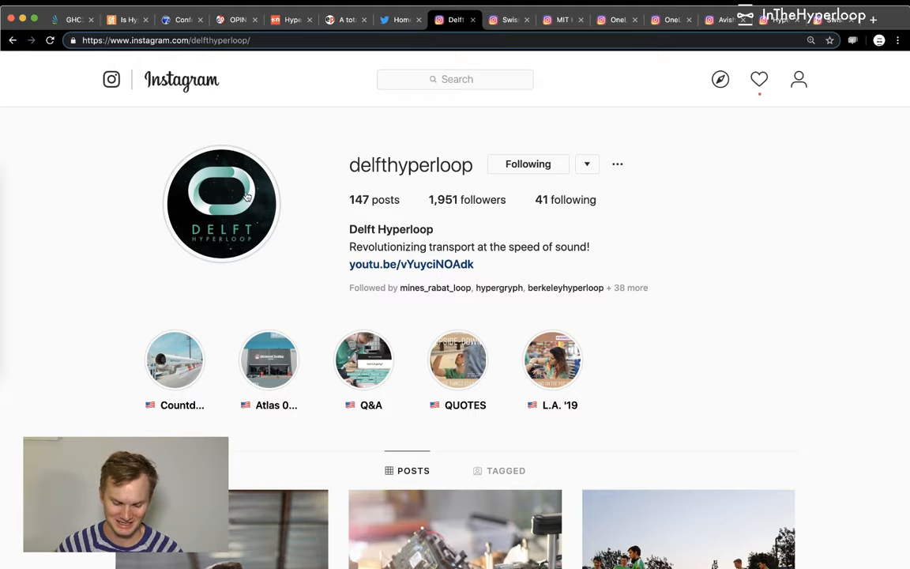
- Start Delft Hyperloop's Q&A stories, pausing on the braking and project cost answers
left_click(221, 202)
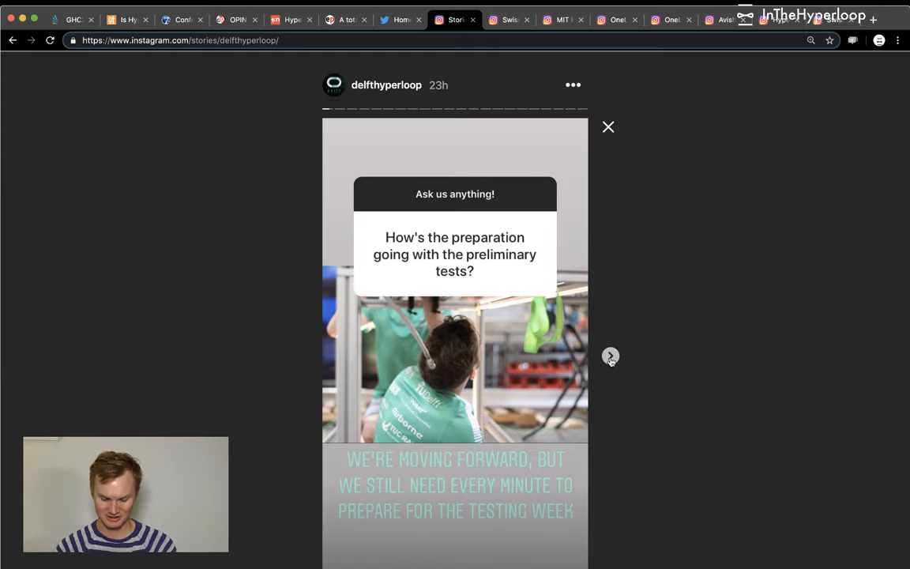
left_click(611, 356)
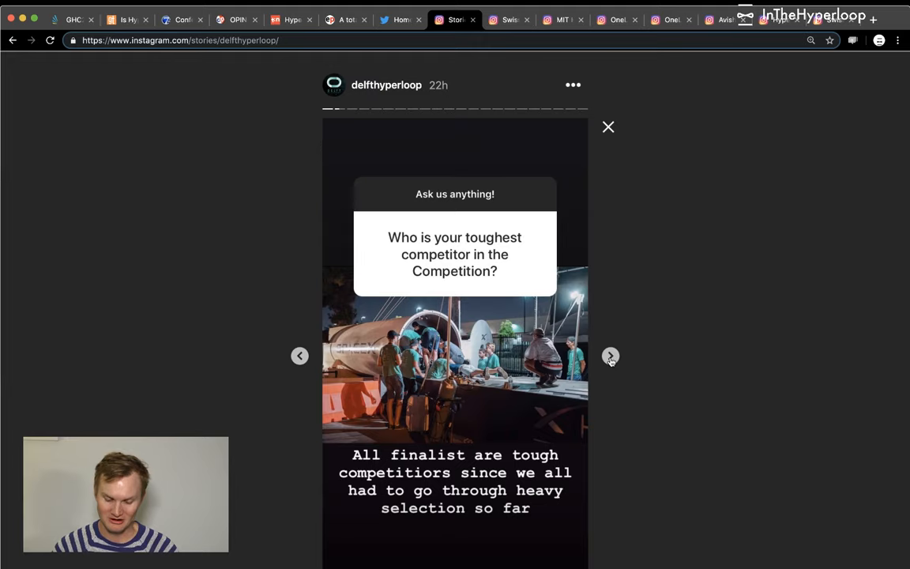
left_click(610, 356)
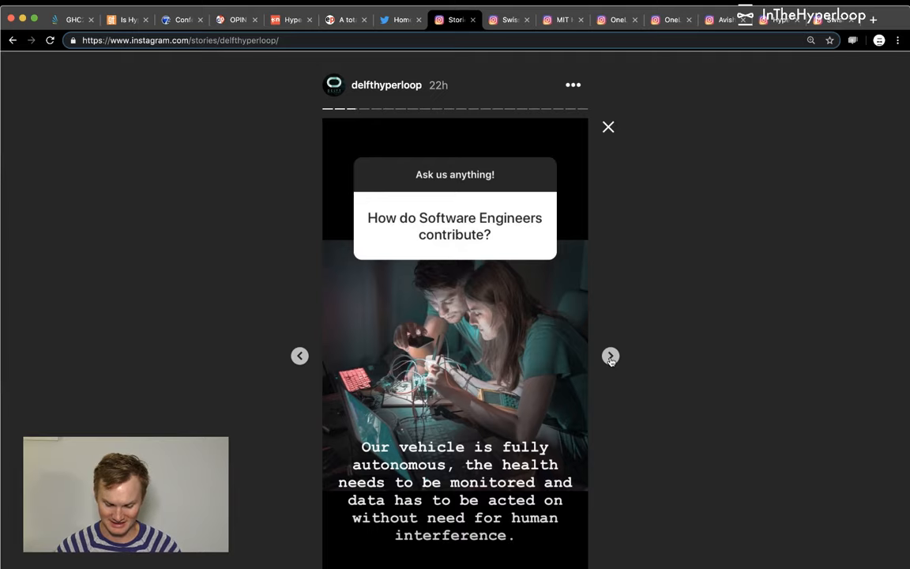
left_click(611, 355)
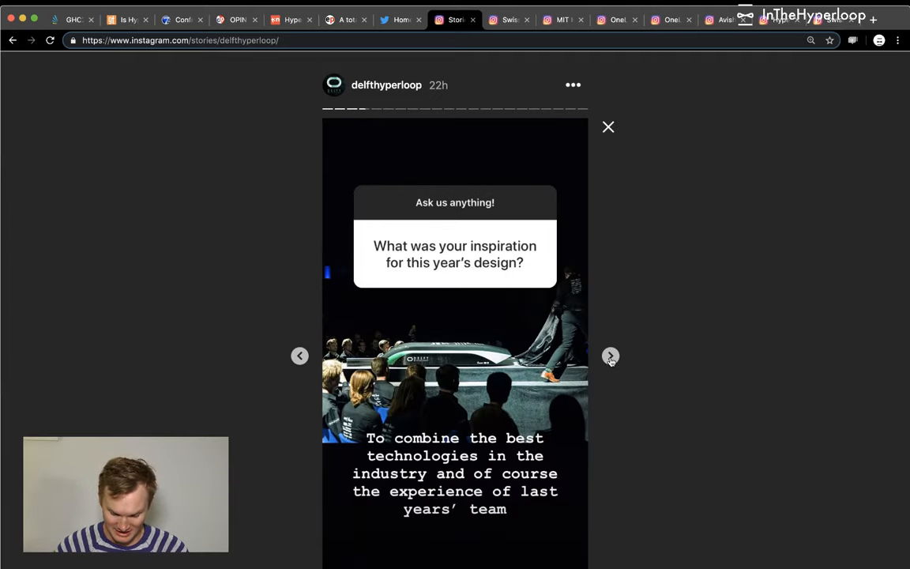
left_click(611, 356)
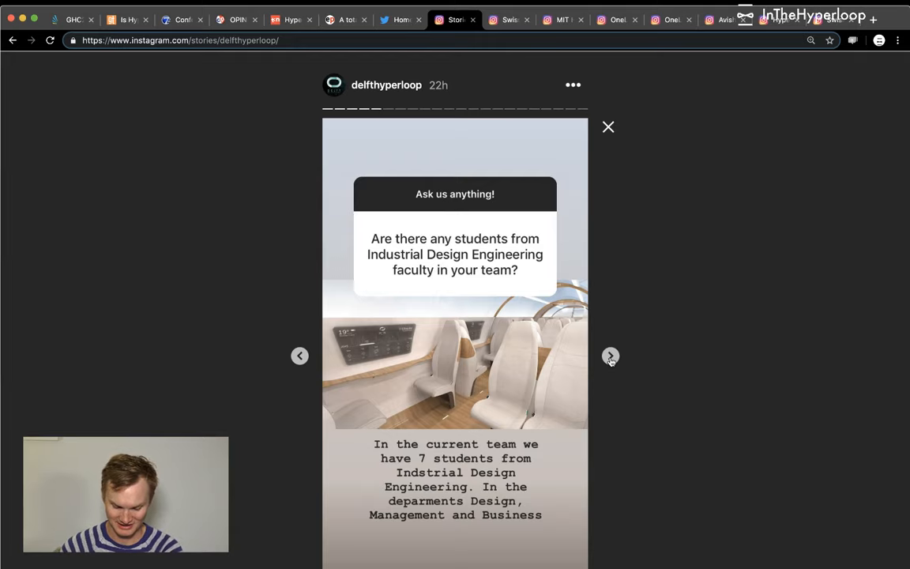
left_click(611, 355)
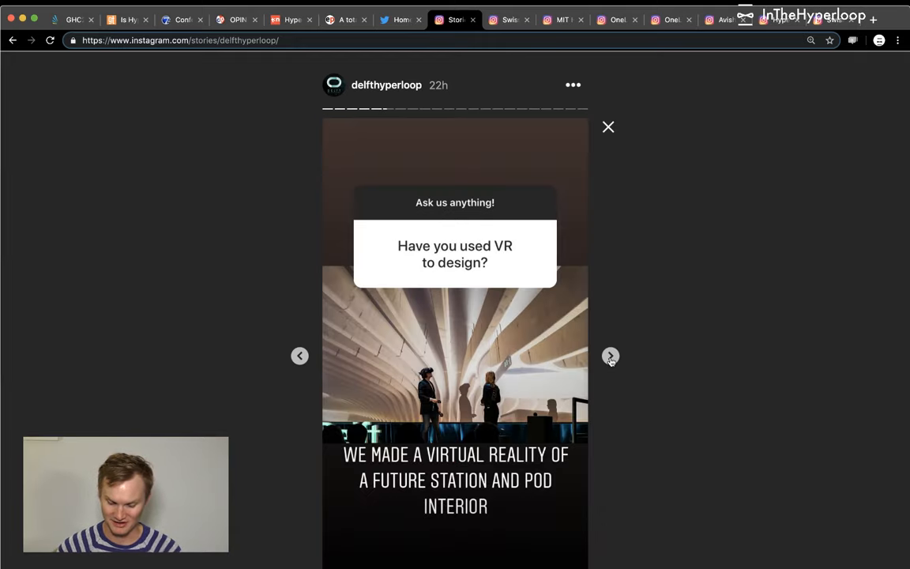
left_click(610, 356)
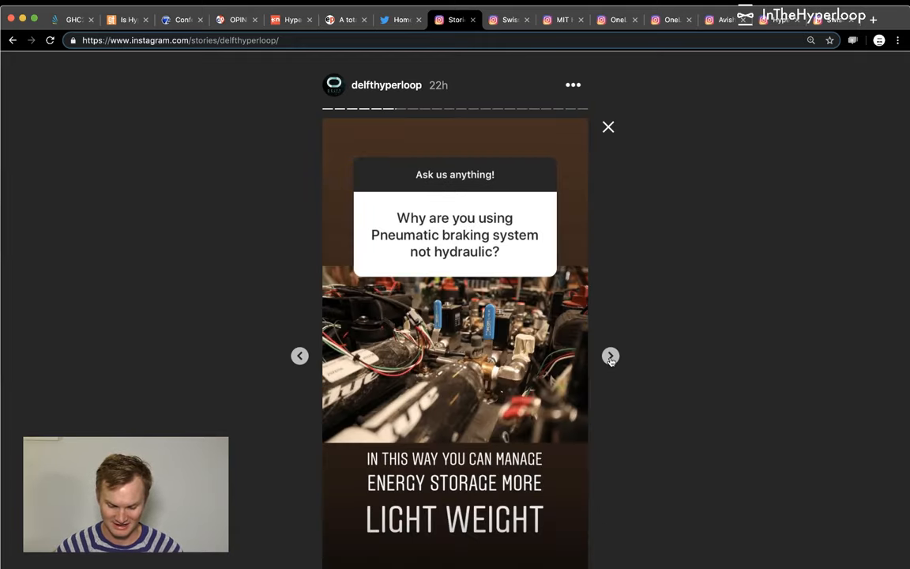
left_click(455, 360)
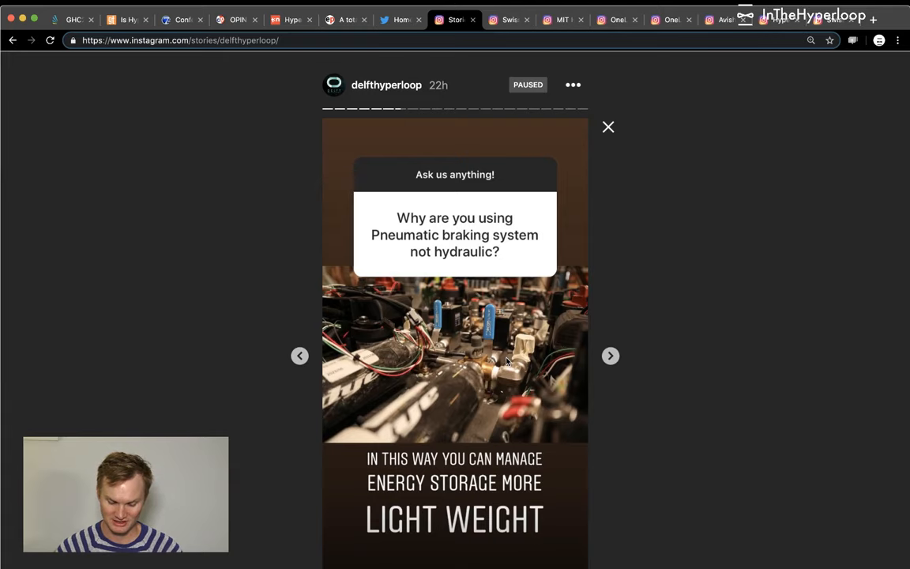
left_click(611, 356)
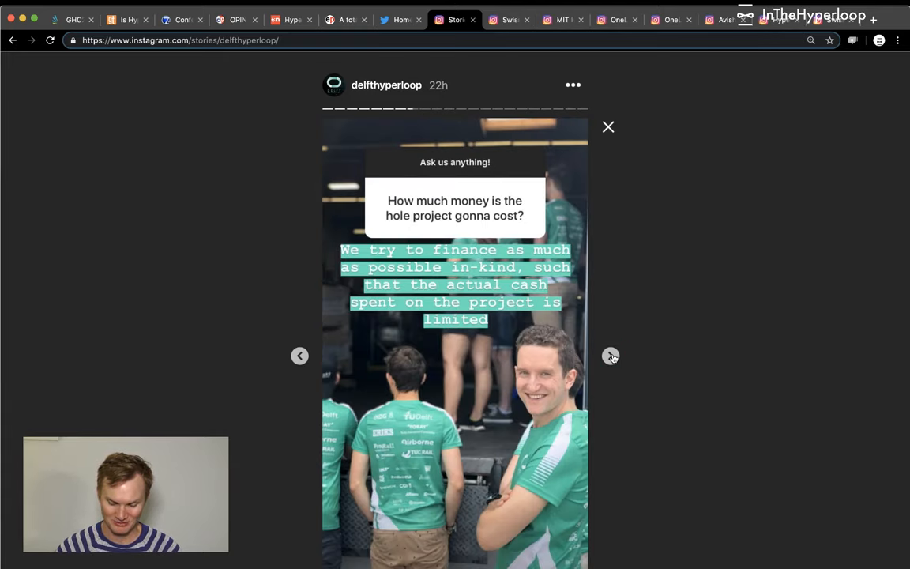
left_click(454, 355)
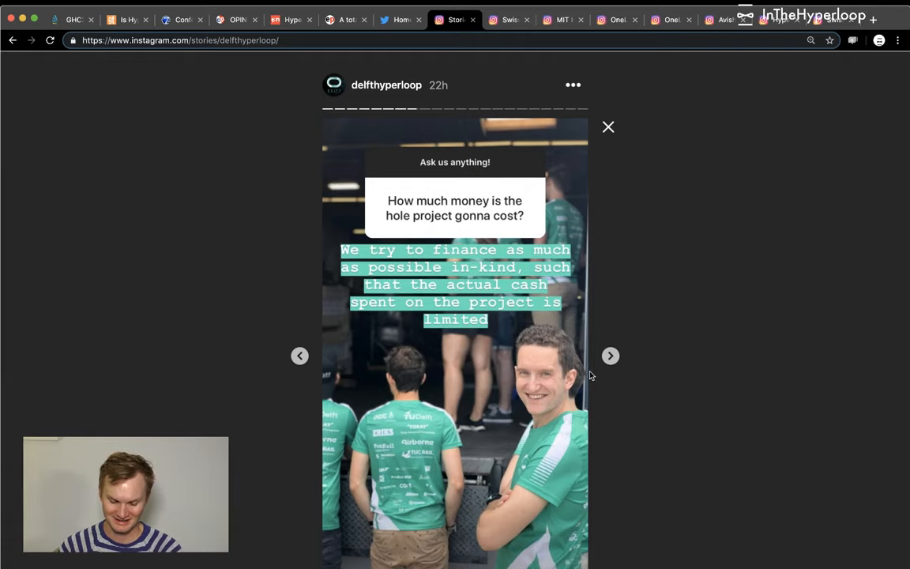
- Continue through competition, earthquake, pressure, aerodynamics, bachelors and motor answers to joining the team
left_click(611, 355)
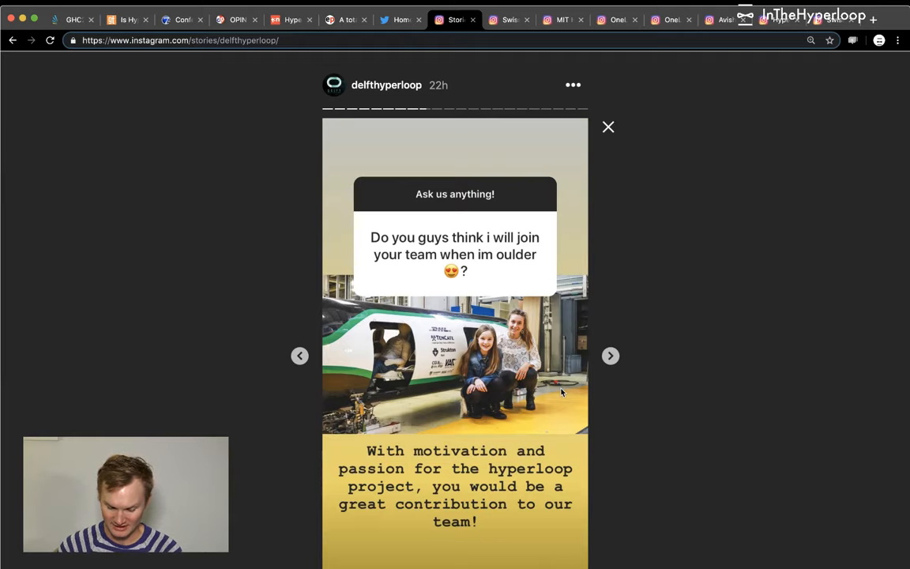
left_click(611, 356)
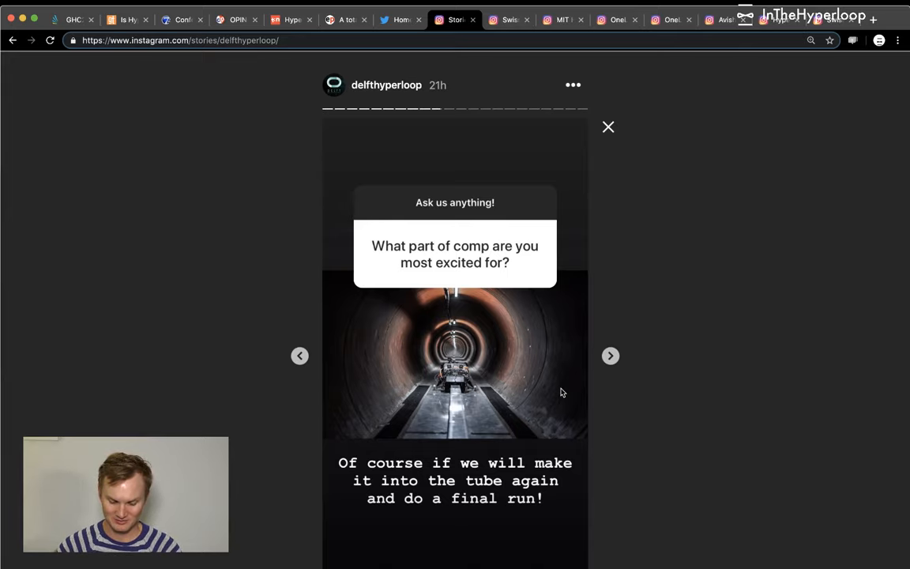
left_click(610, 356)
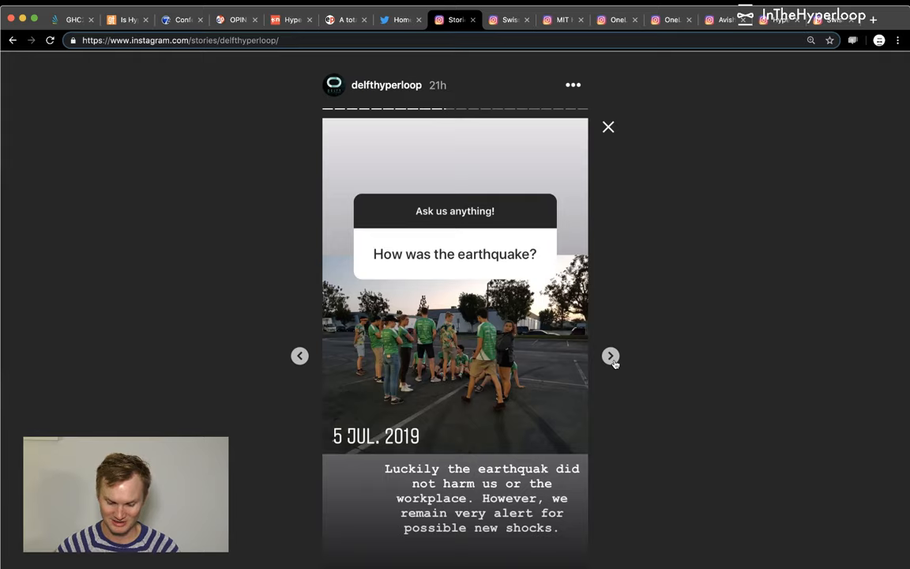
mouse_move(596, 374)
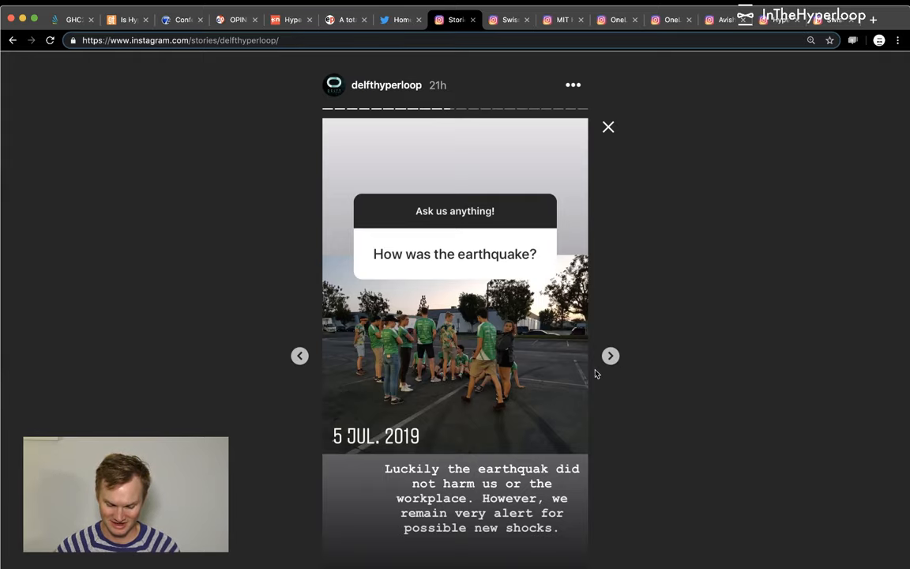
left_click(610, 355)
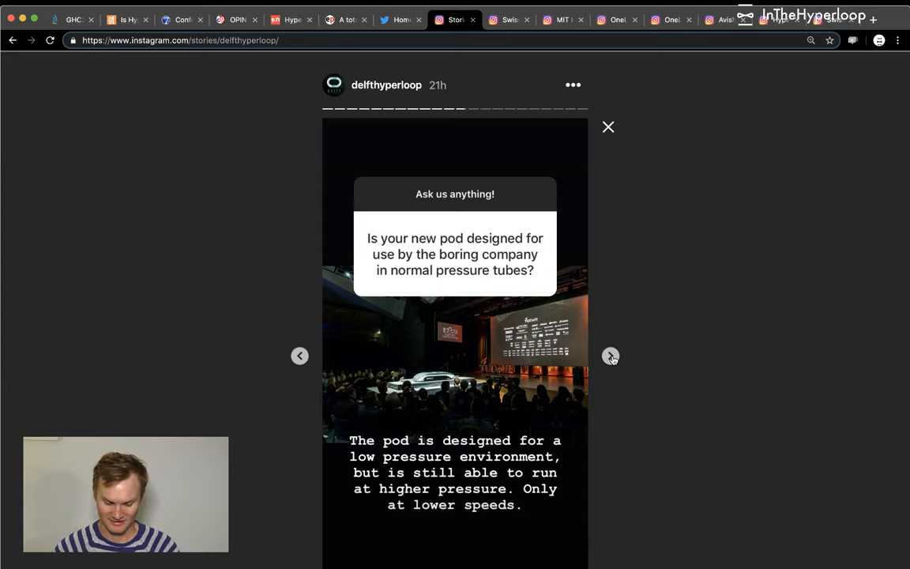
left_click(611, 356)
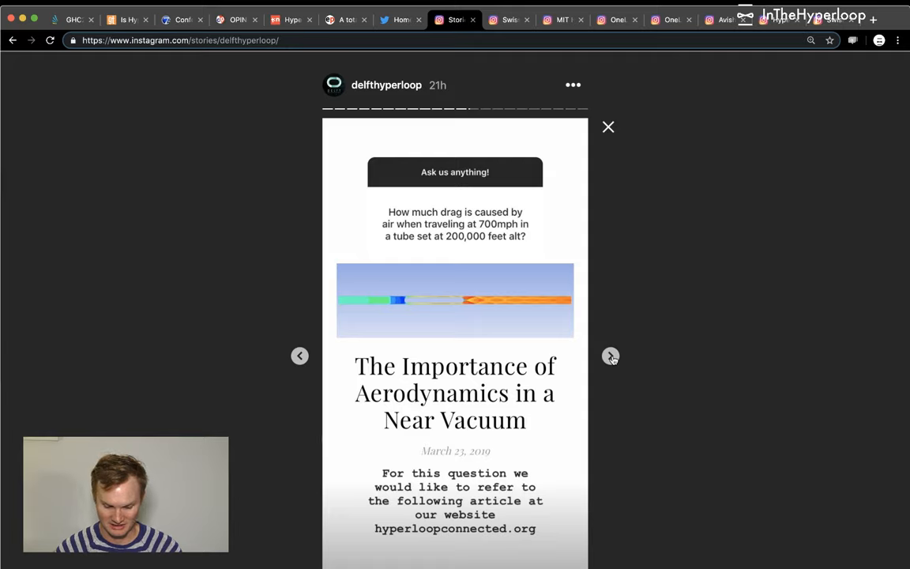
mouse_move(563, 440)
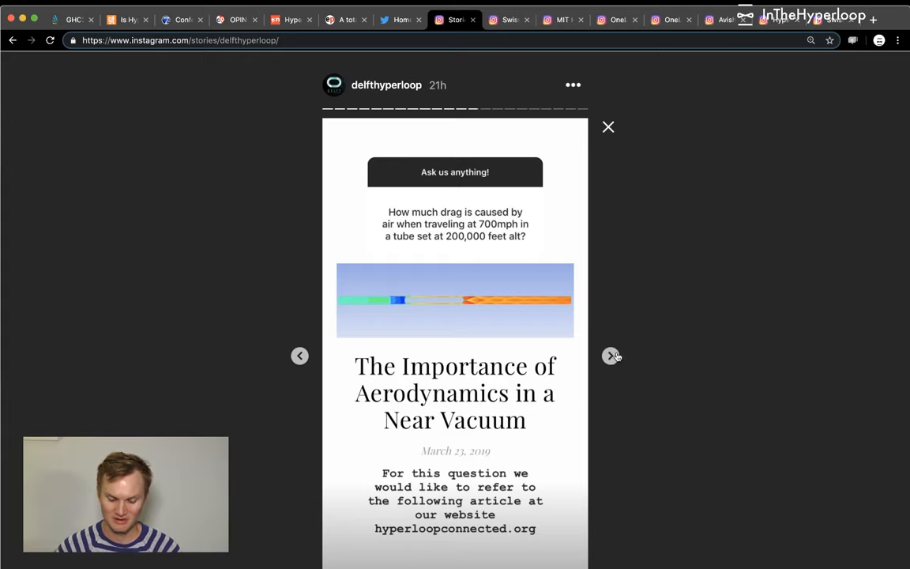
left_click(610, 356)
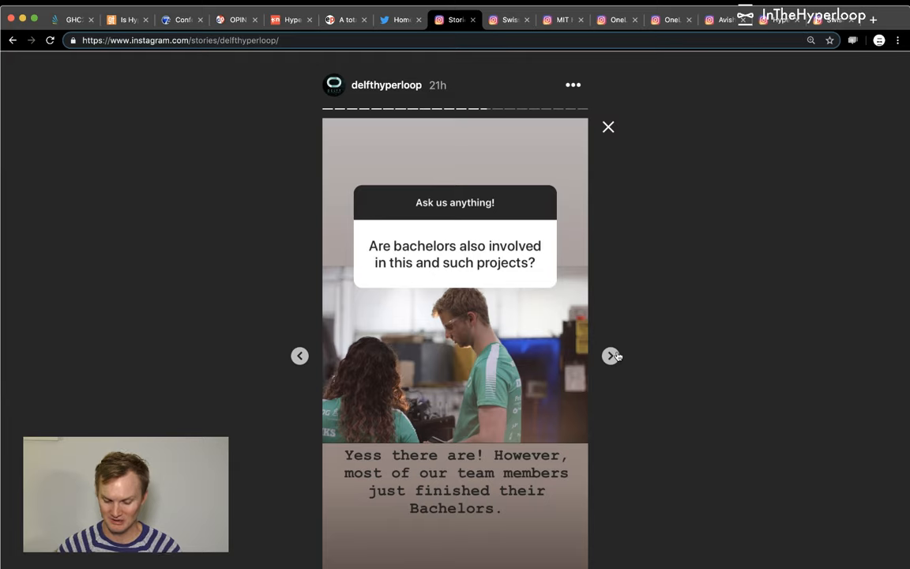
left_click(610, 355)
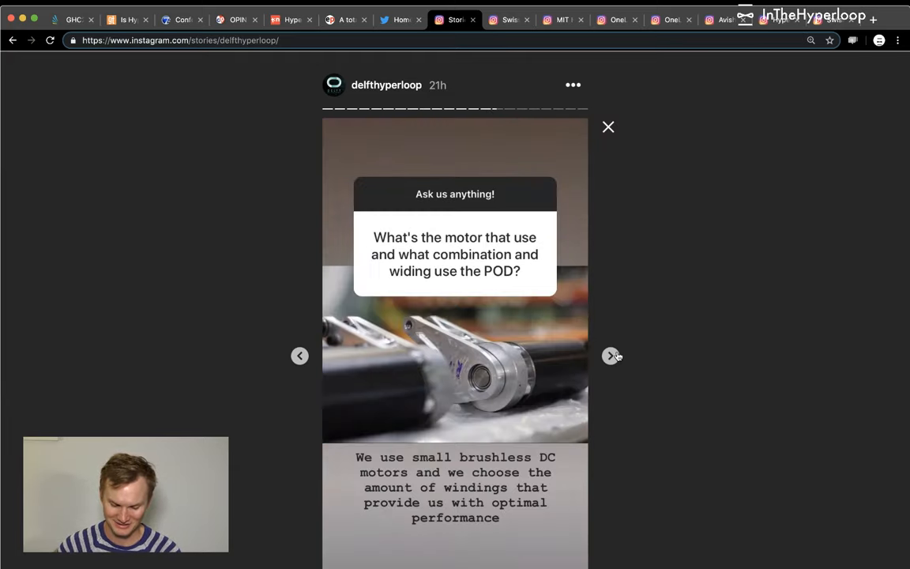
mouse_move(512, 427)
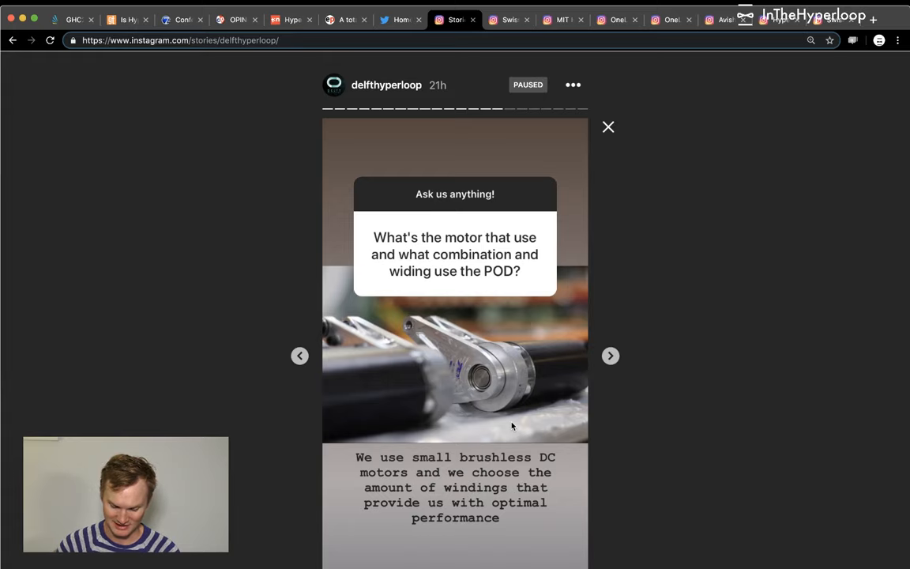
left_click(610, 355)
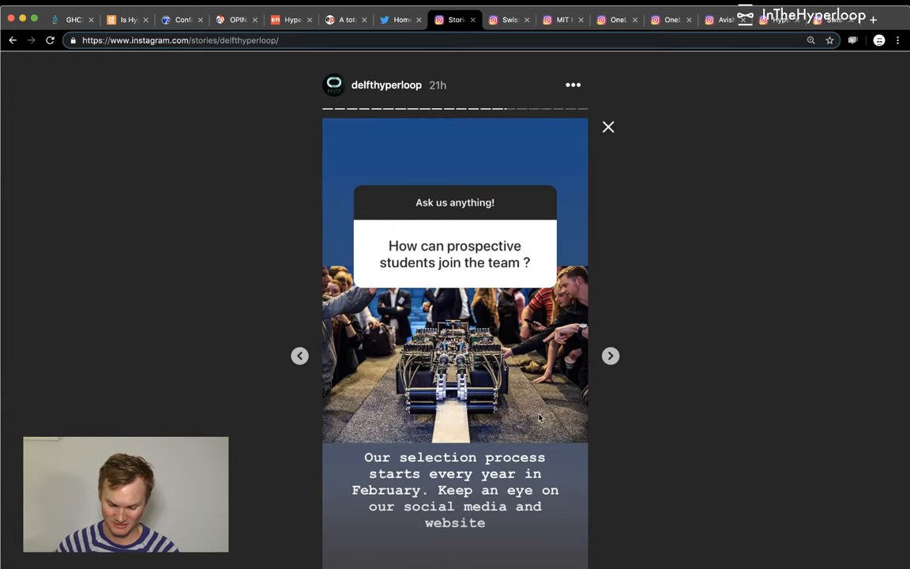
mouse_move(611, 356)
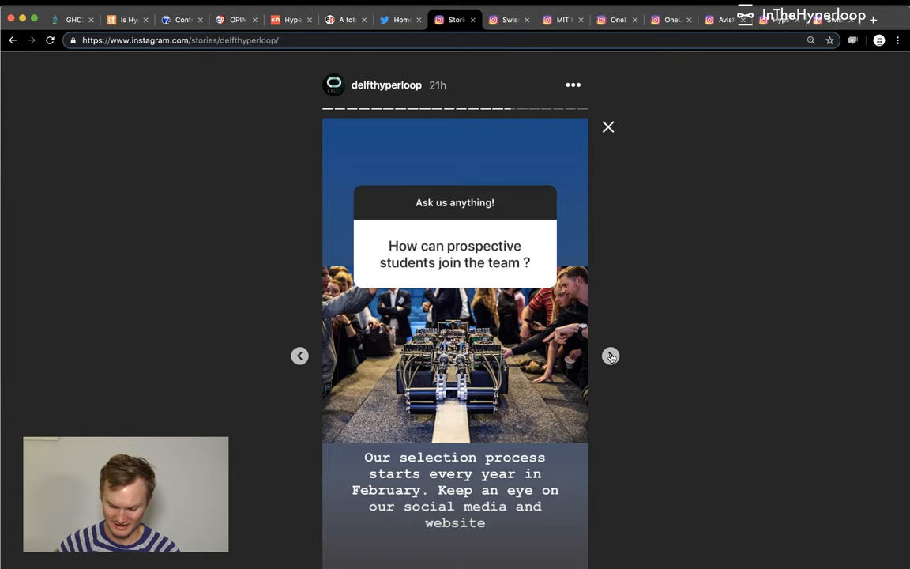
- Step through the top-speed answer, Atlas tour and final-run countdown stories back to the profile
left_click(611, 356)
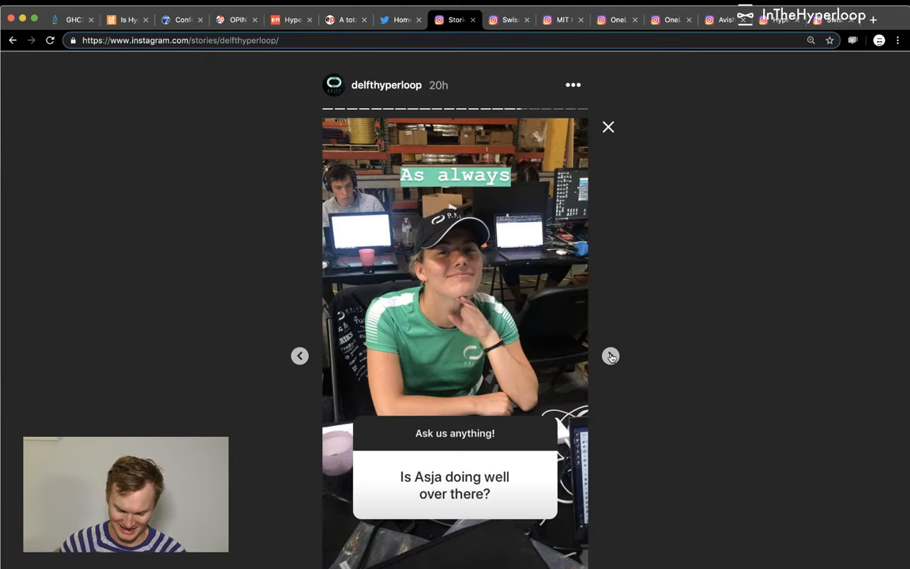
left_click(613, 356)
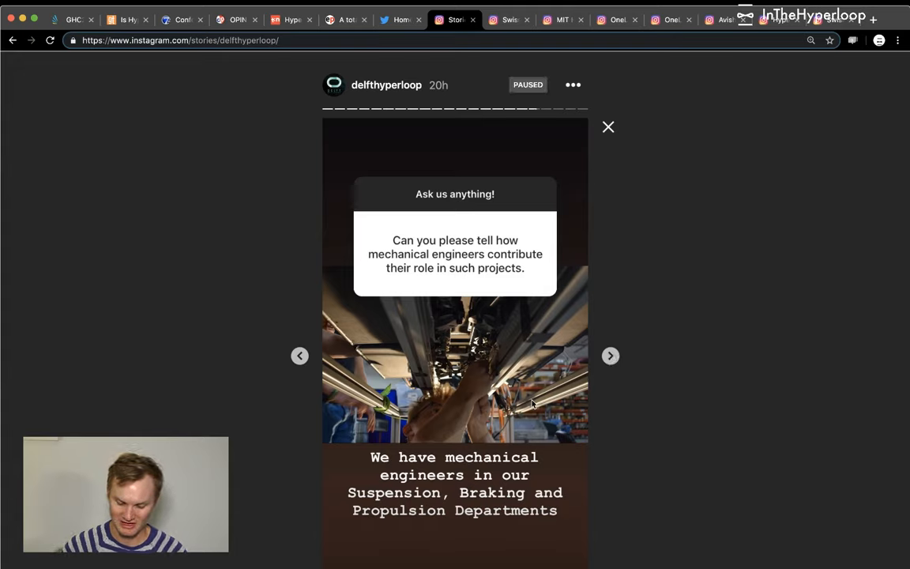
left_click(610, 355)
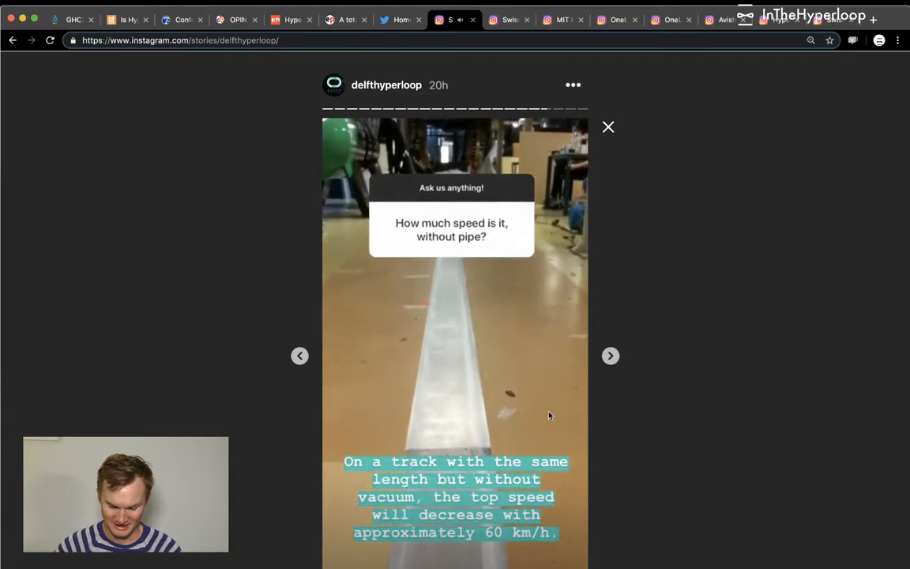
left_click(454, 340)
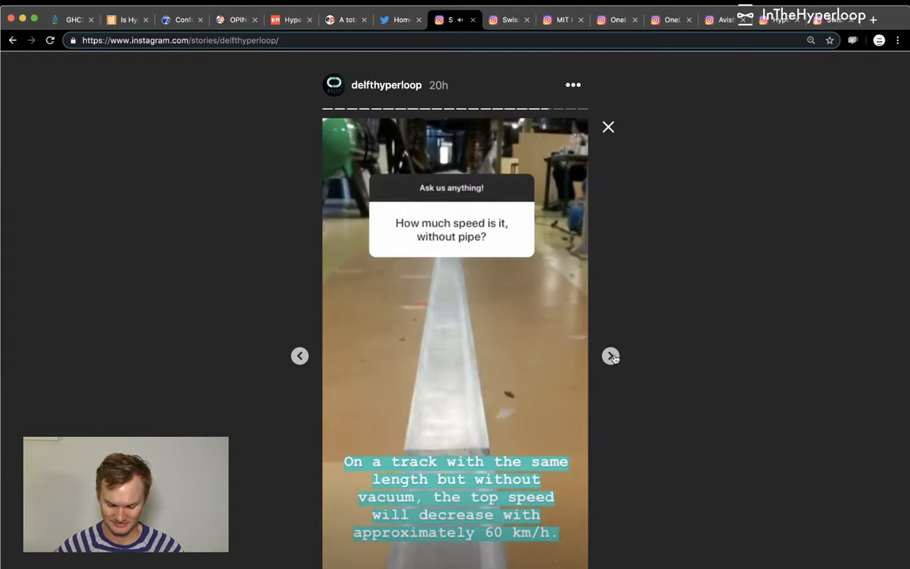
left_click(610, 356)
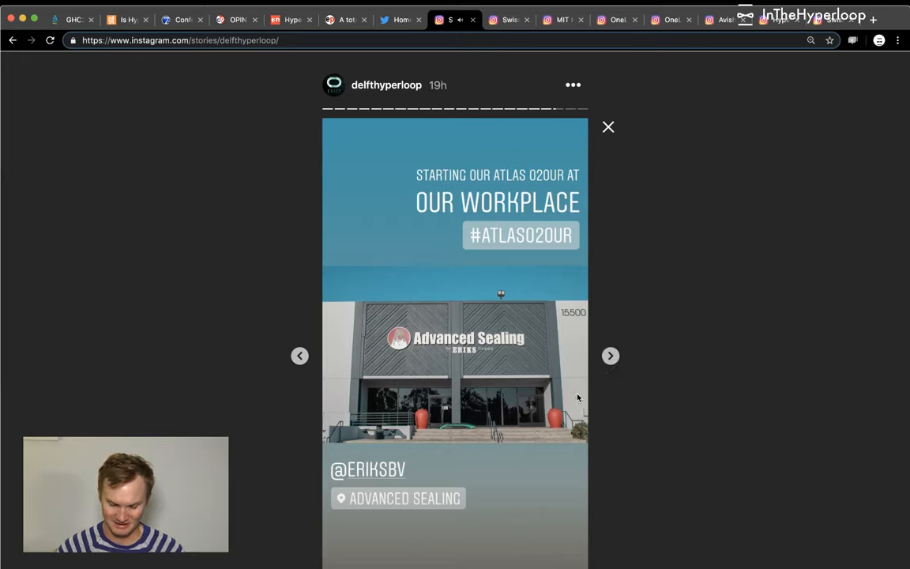
mouse_move(557, 407)
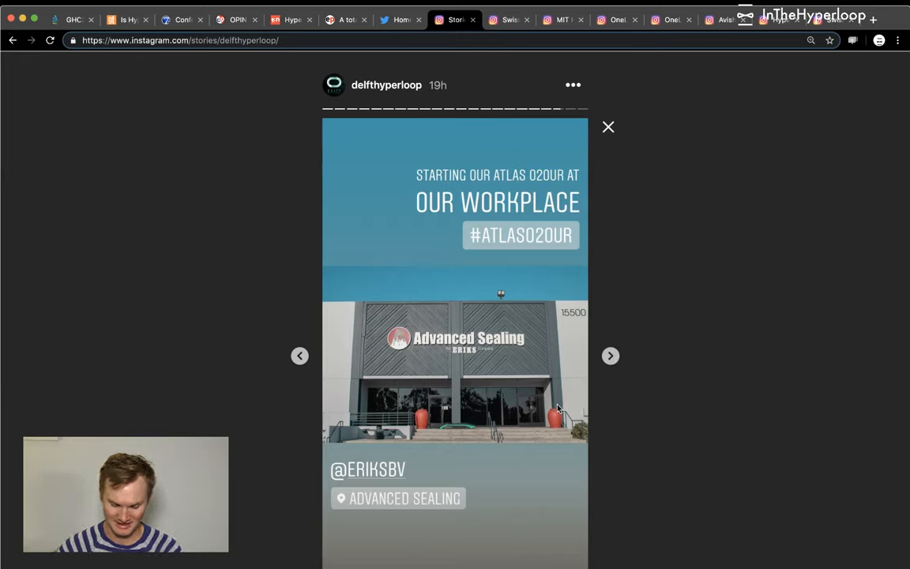
left_click(455, 372)
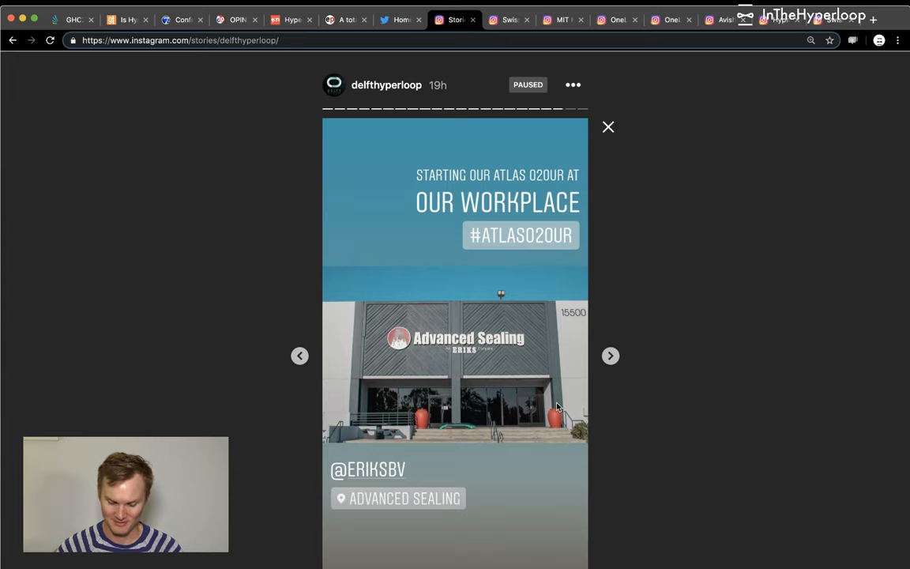
left_click(610, 355)
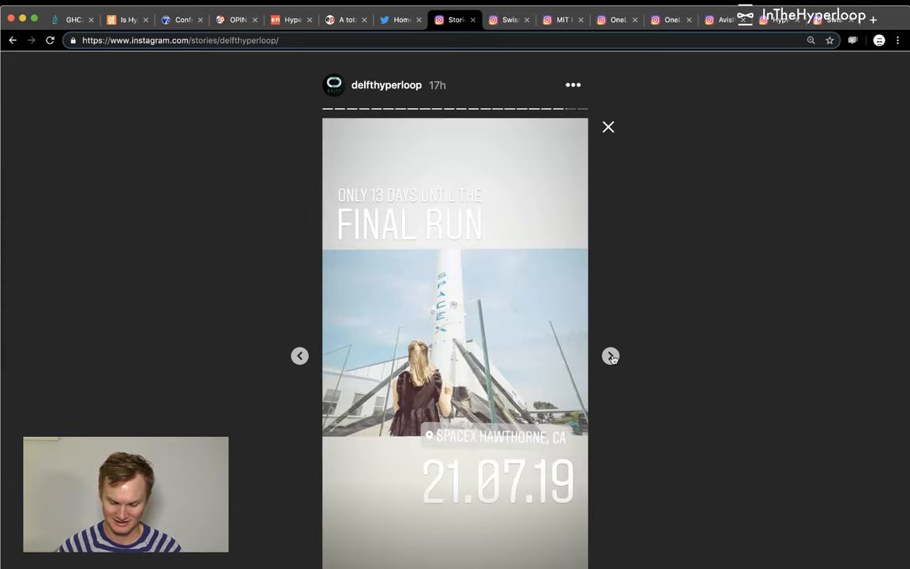
mouse_move(612, 357)
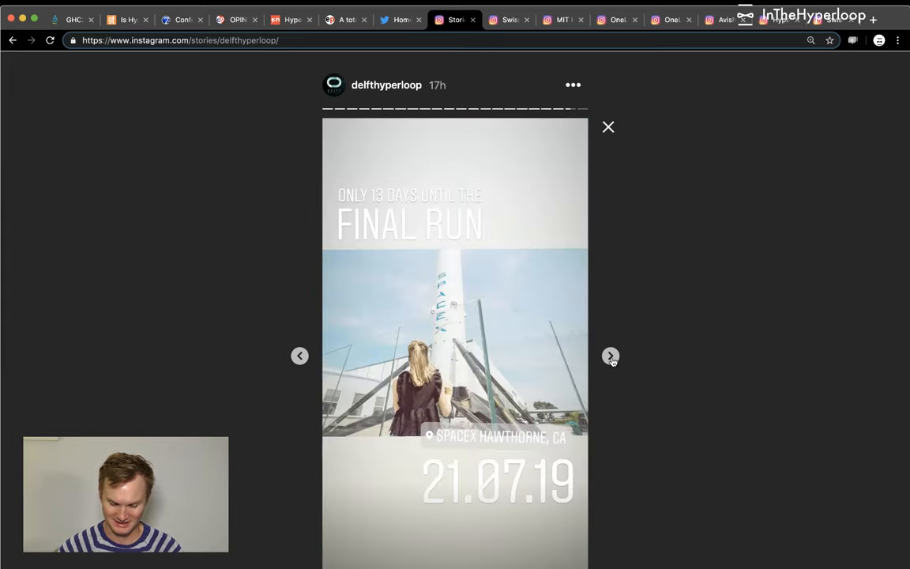
left_click(611, 356)
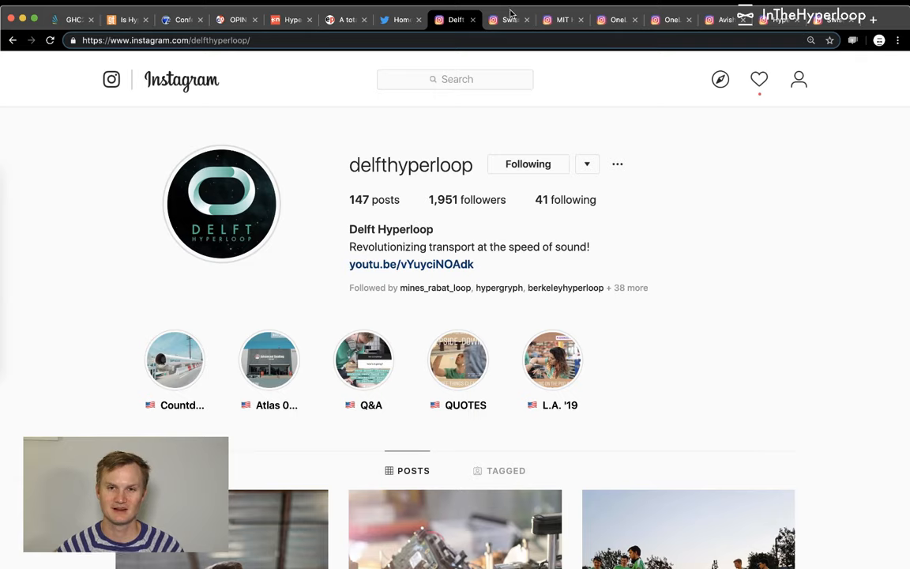
- Watch Swissloop's 118 km/h test-run video, then bring up MIT Hyperloop II's SpaceX shipping post
left_click(509, 19)
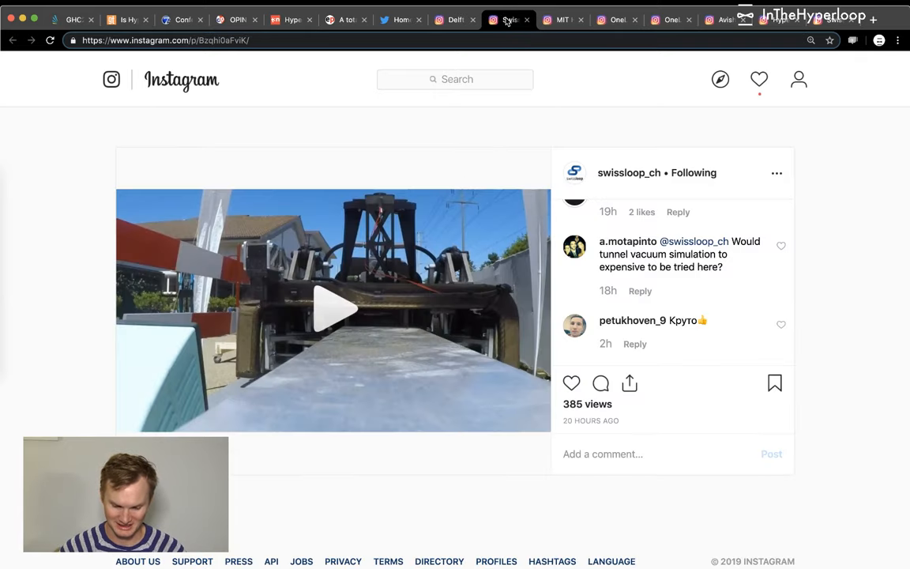
mouse_move(688, 296)
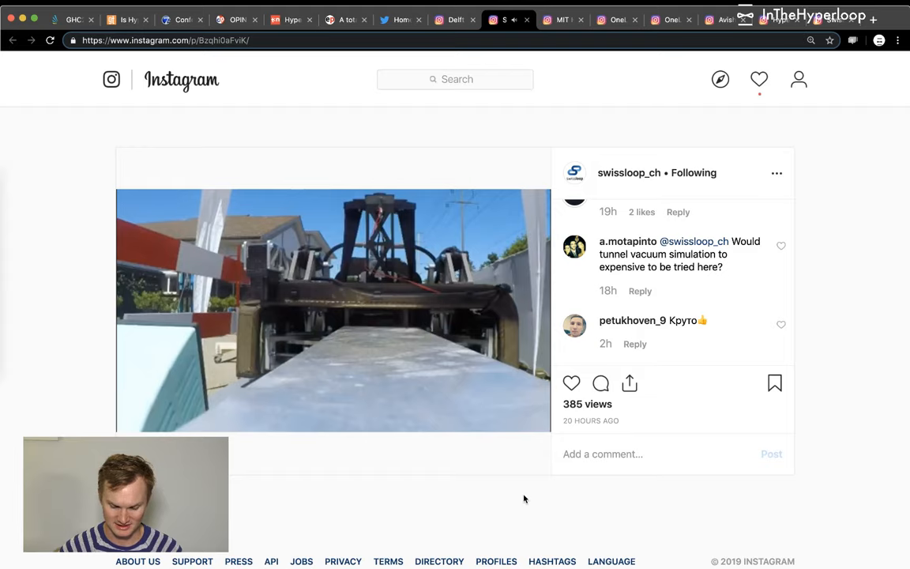
scroll("up", 3)
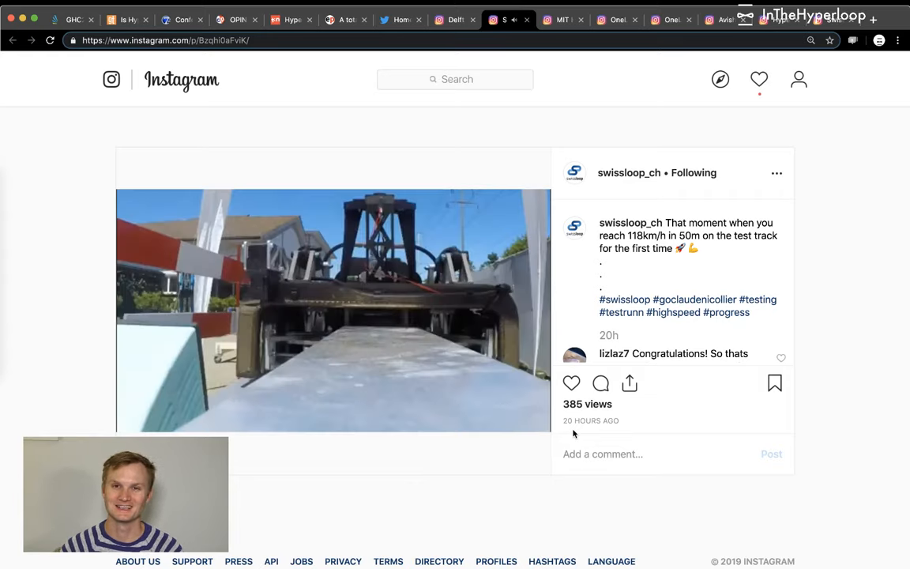
mouse_move(491, 482)
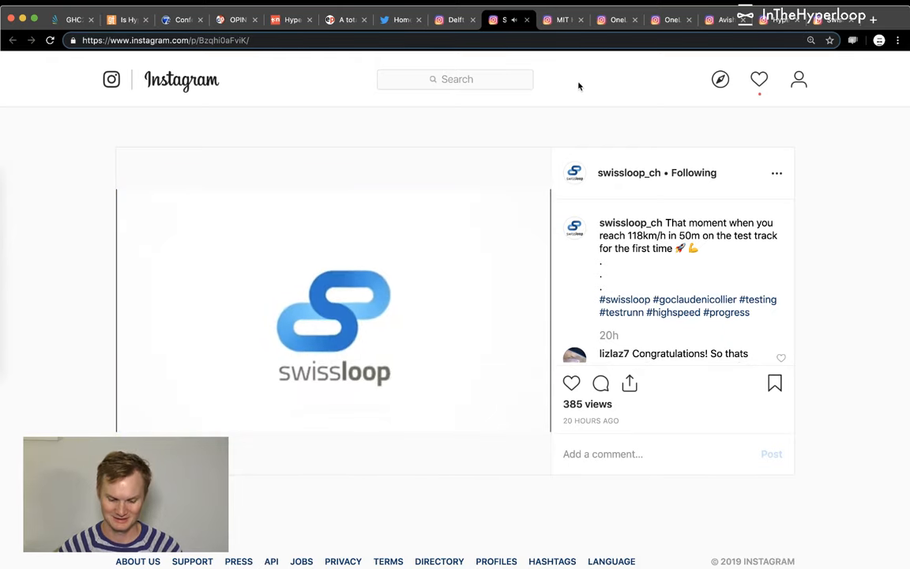
left_click(563, 19)
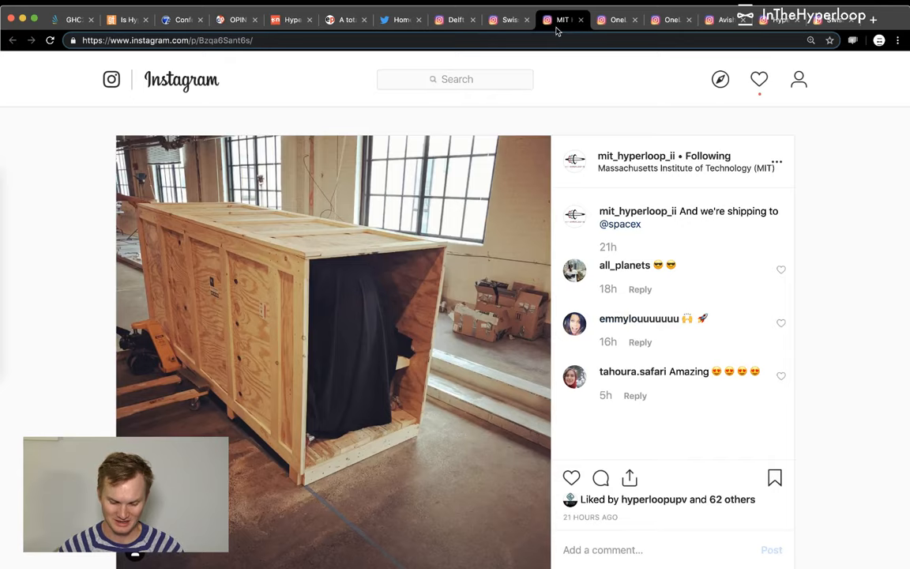
mouse_move(716, 204)
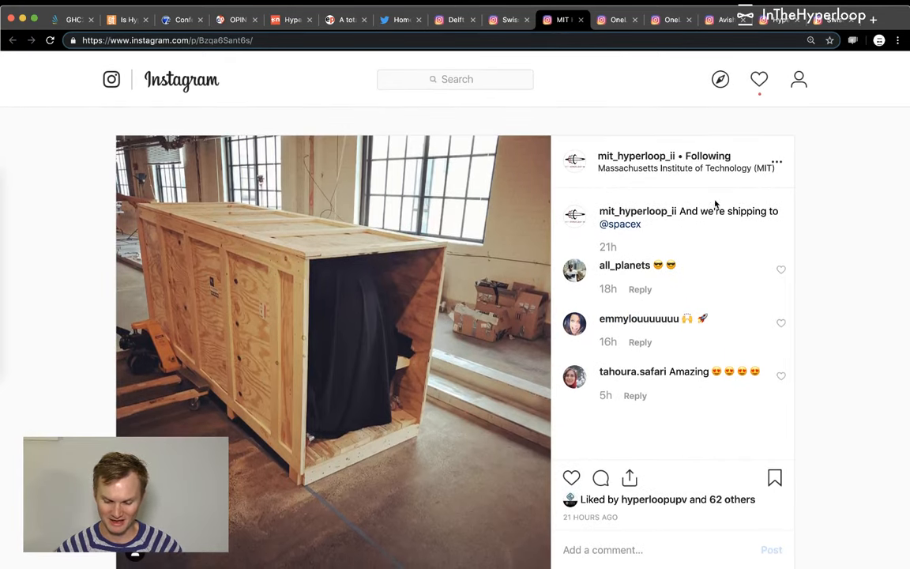
mouse_move(721, 223)
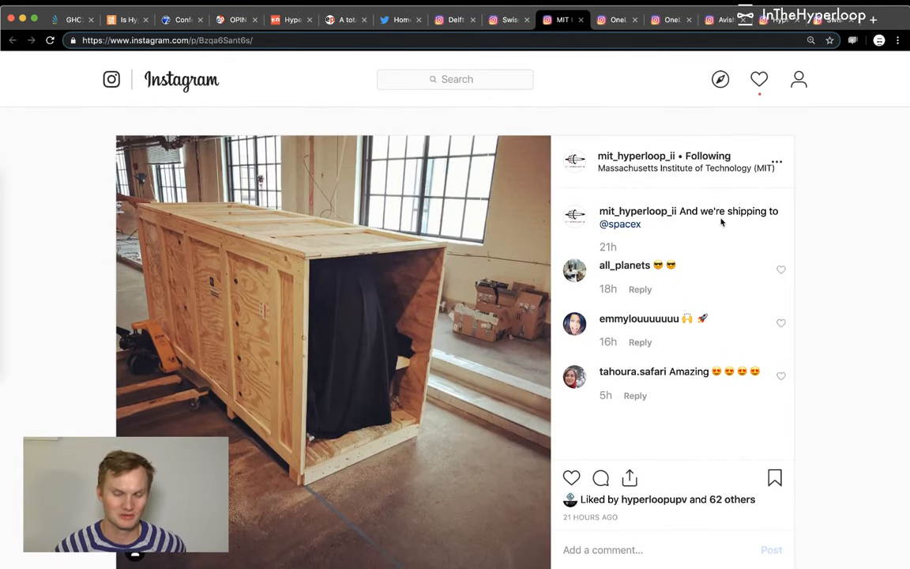
mouse_move(668, 245)
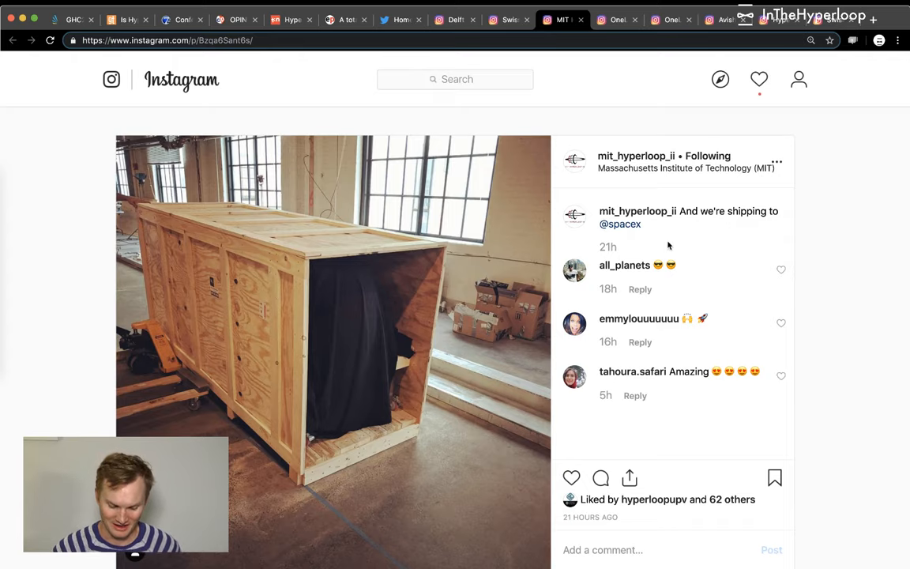
mouse_move(620, 26)
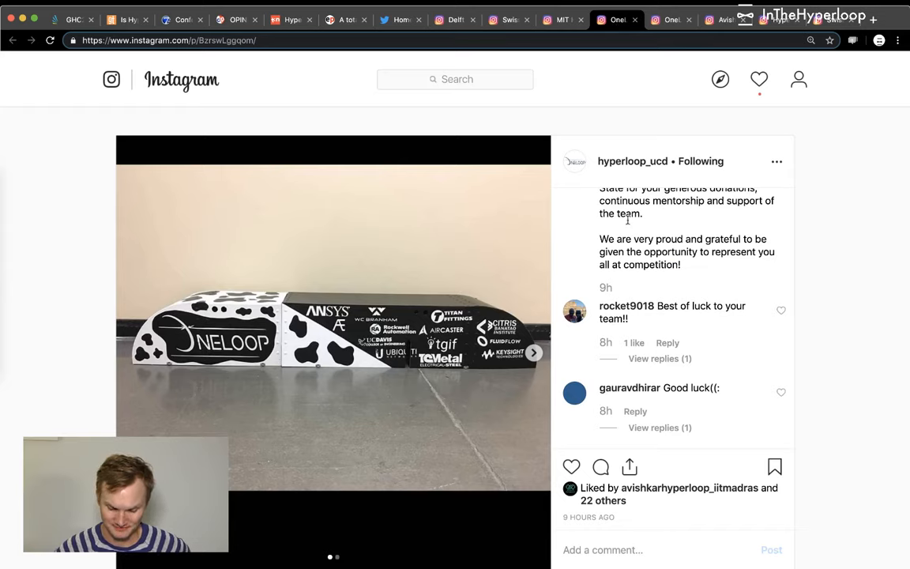
- Browse Hyperloop UCD's sponsor-thanks carousel and caption, then switch to Avishkar's Hyperloop One post
scroll("up", 3)
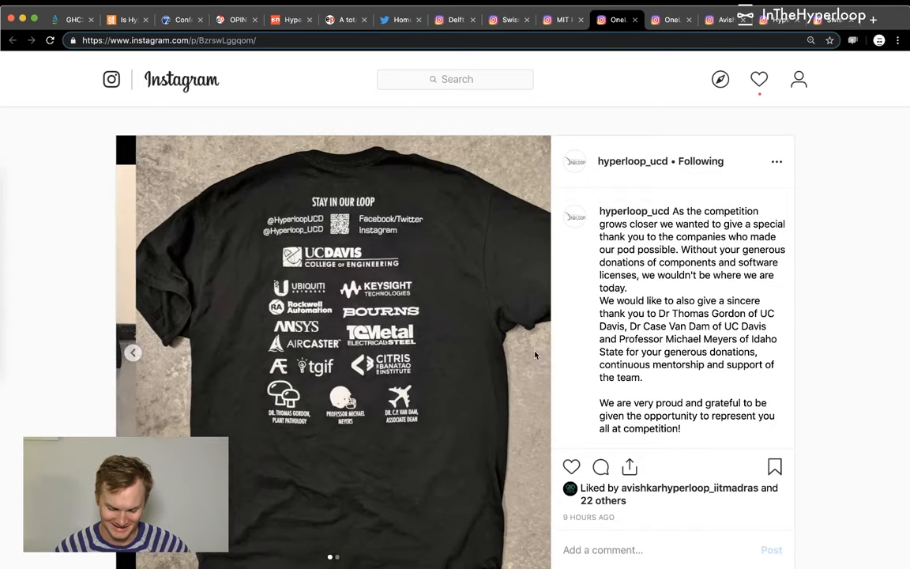
left_click(533, 352)
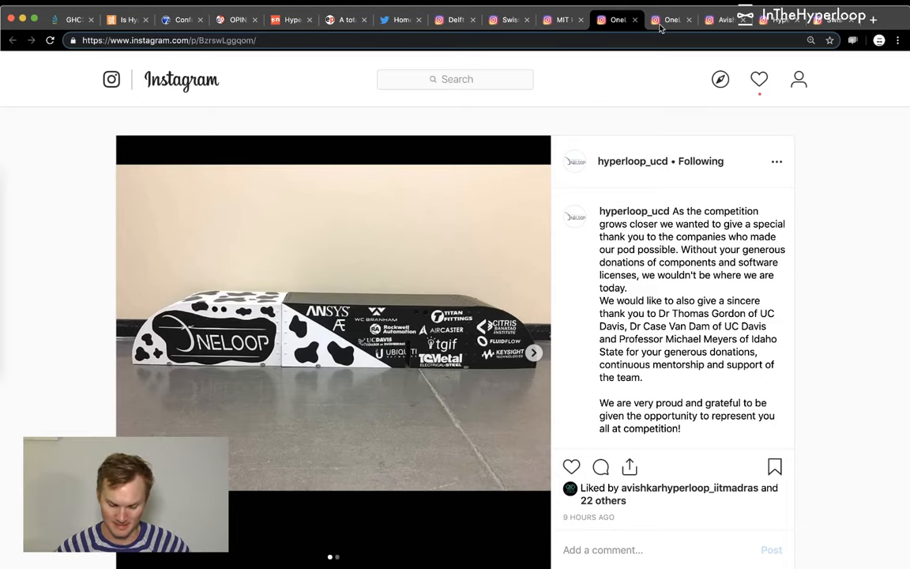
scroll("down", 3)
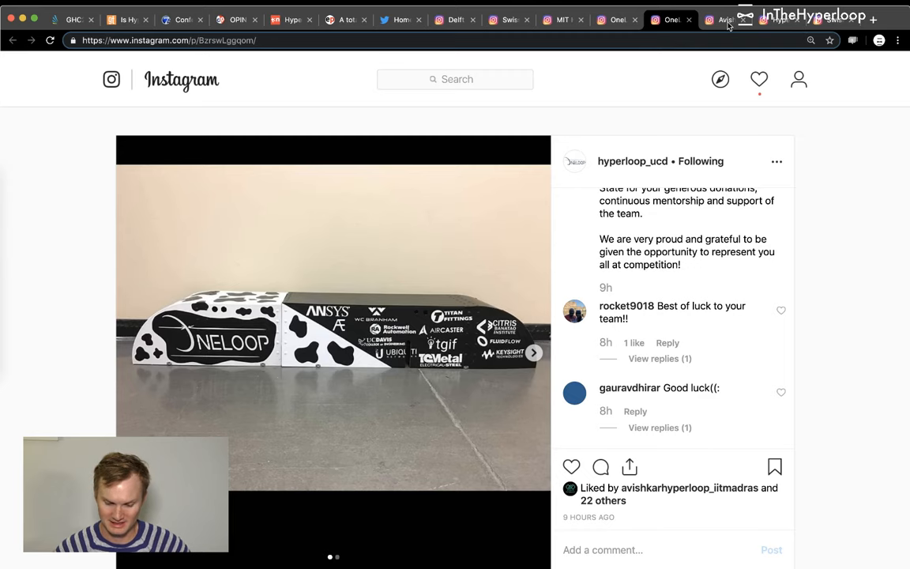
left_click(724, 19)
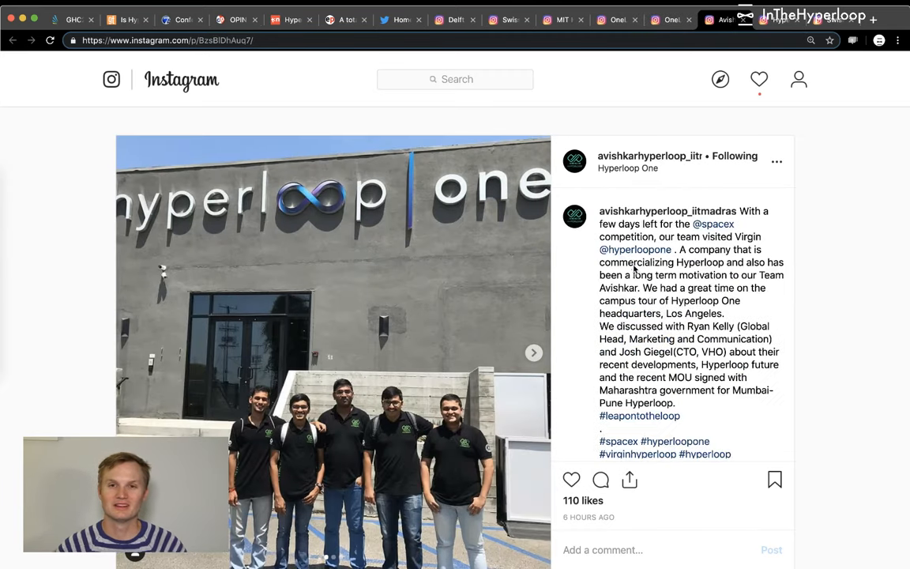
mouse_move(632, 275)
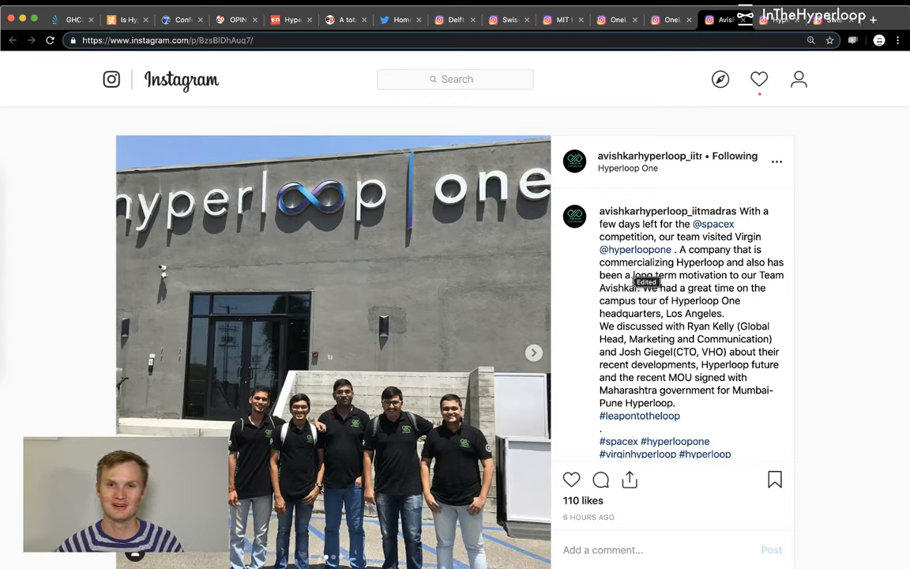
mouse_move(782, 325)
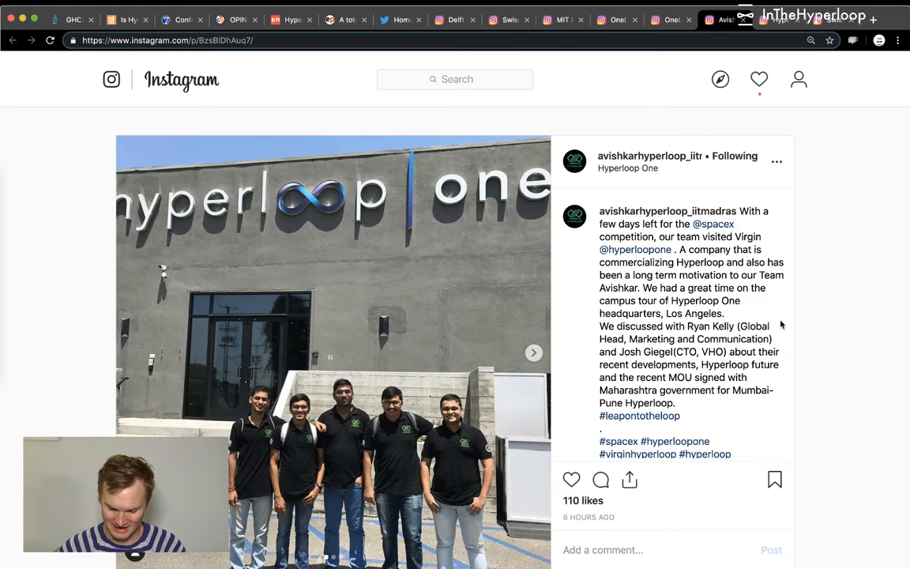
mouse_move(834, 328)
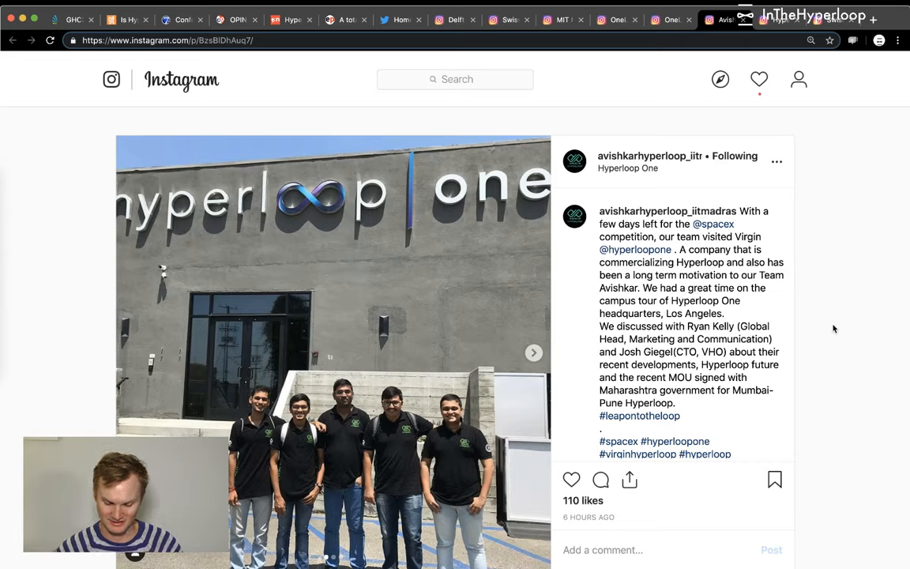
mouse_move(555, 362)
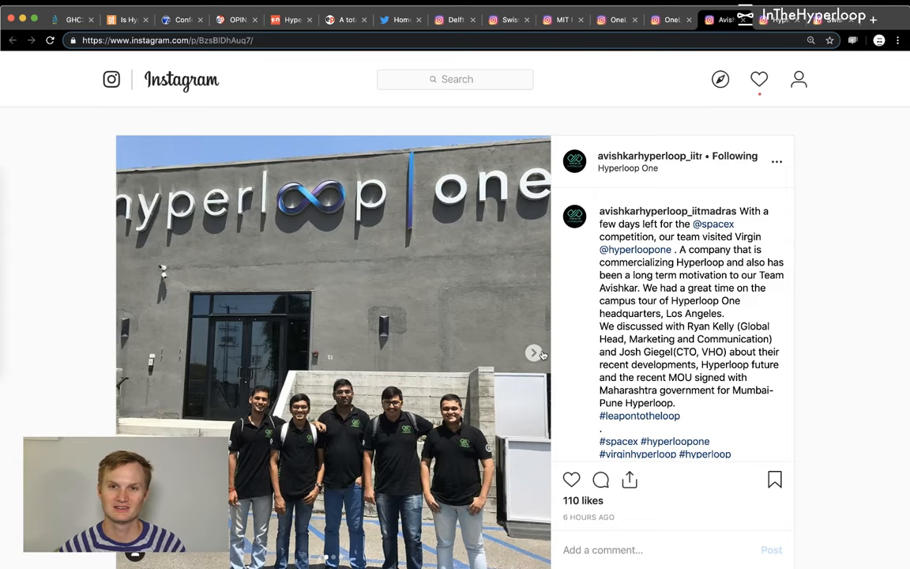
- Browse Avishkar's Hyperloop One visit photos, then play HyperloopTT's where-to-build video
left_click(534, 353)
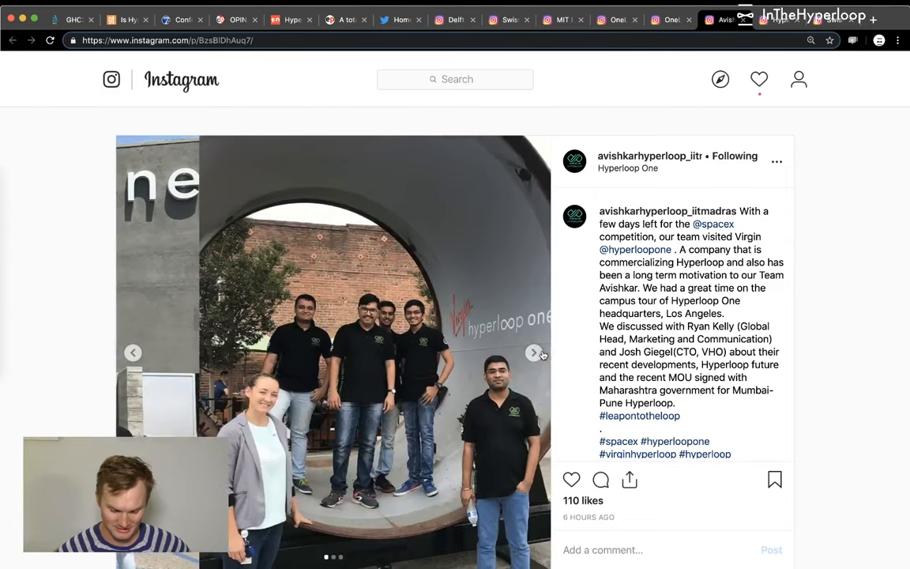
left_click(534, 353)
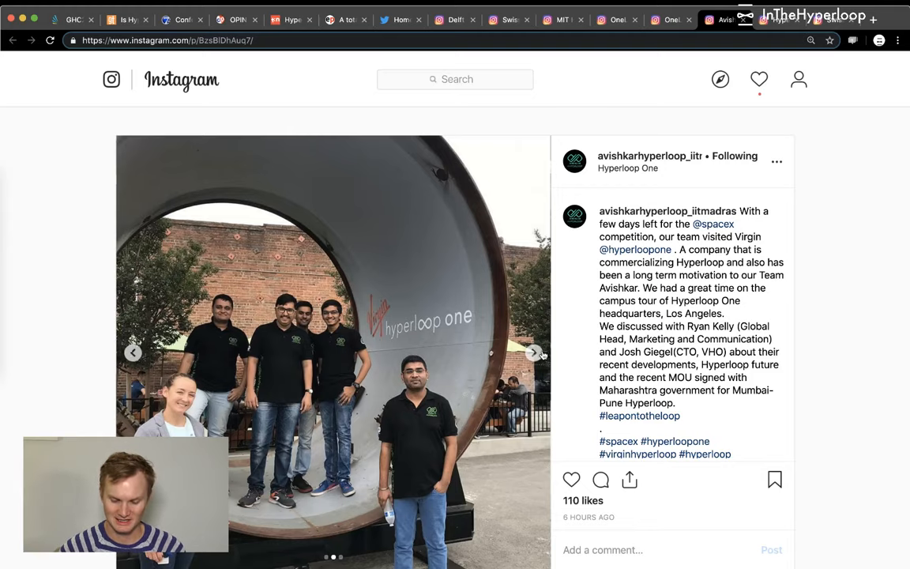
left_click(534, 352)
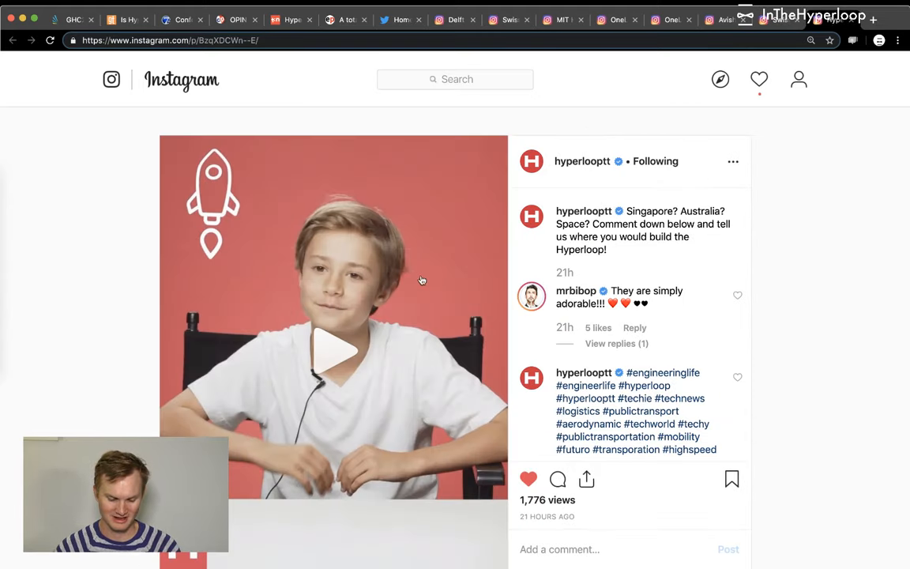
left_click(334, 350)
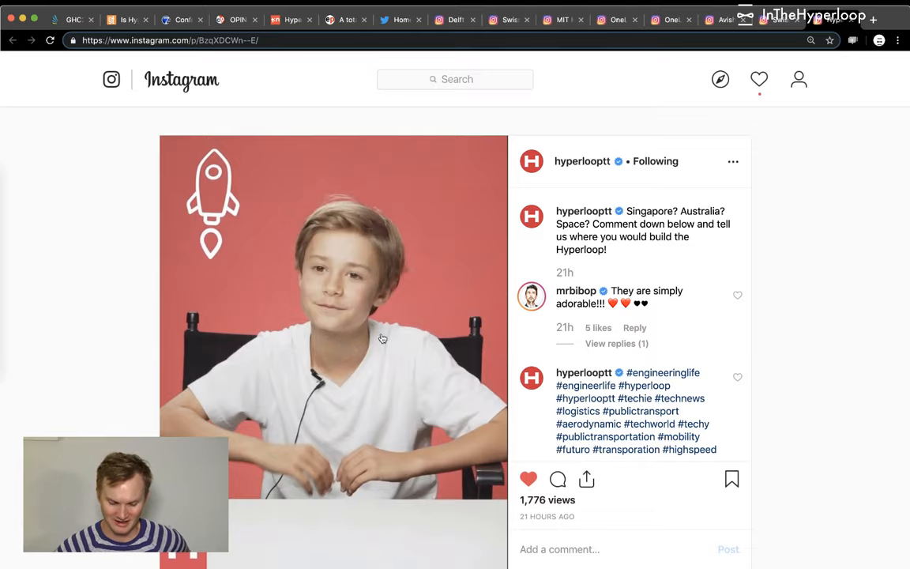